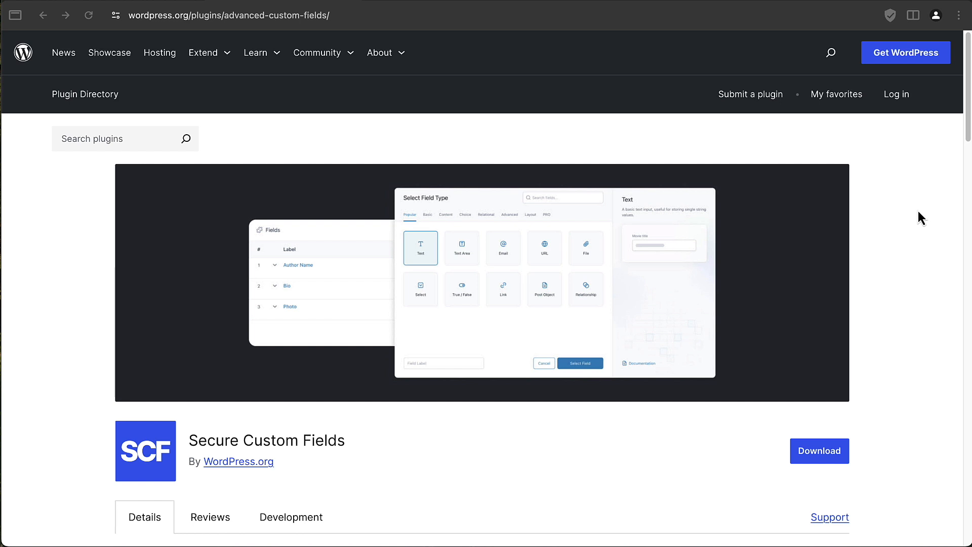
pyautogui.moveTo(903, 179)
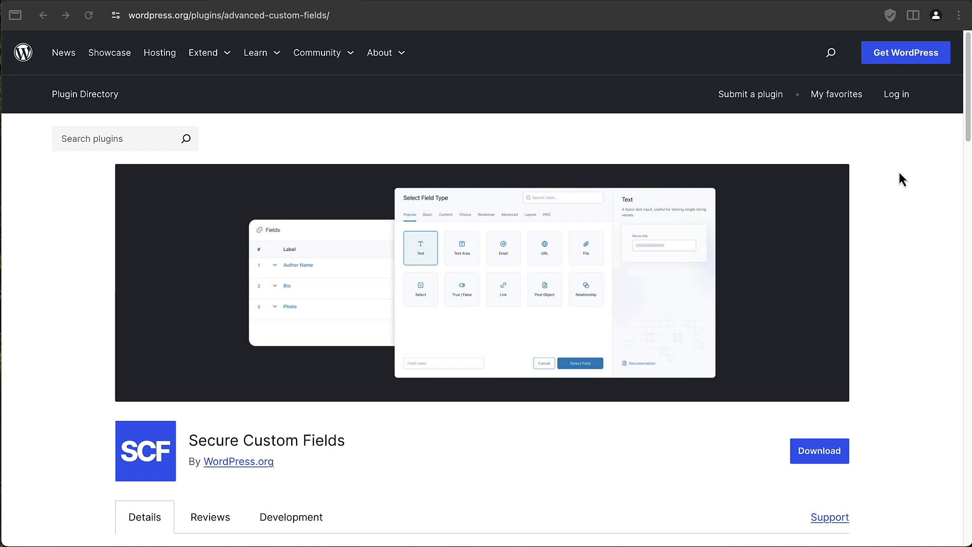
pyautogui.moveTo(920, 178)
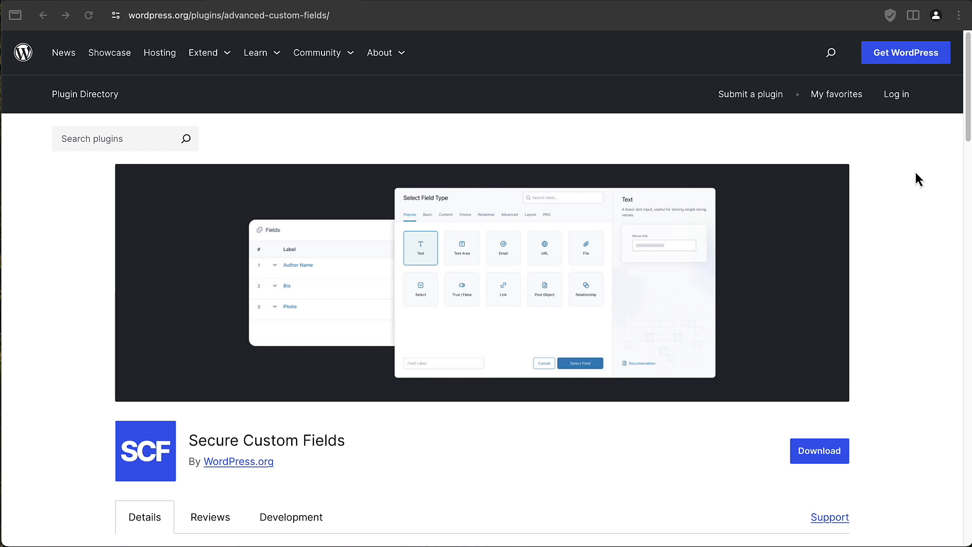
pyautogui.moveTo(235, 29)
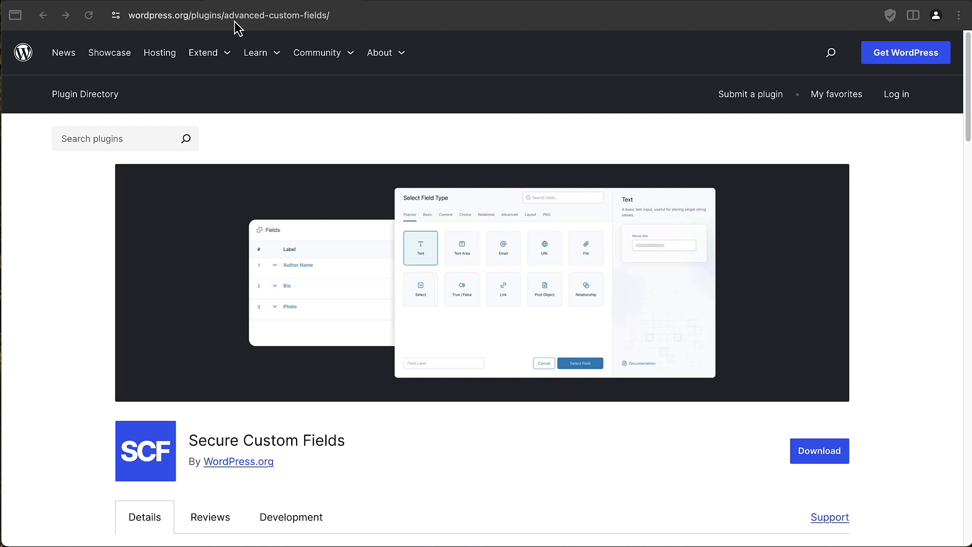
pyautogui.moveTo(313, 30)
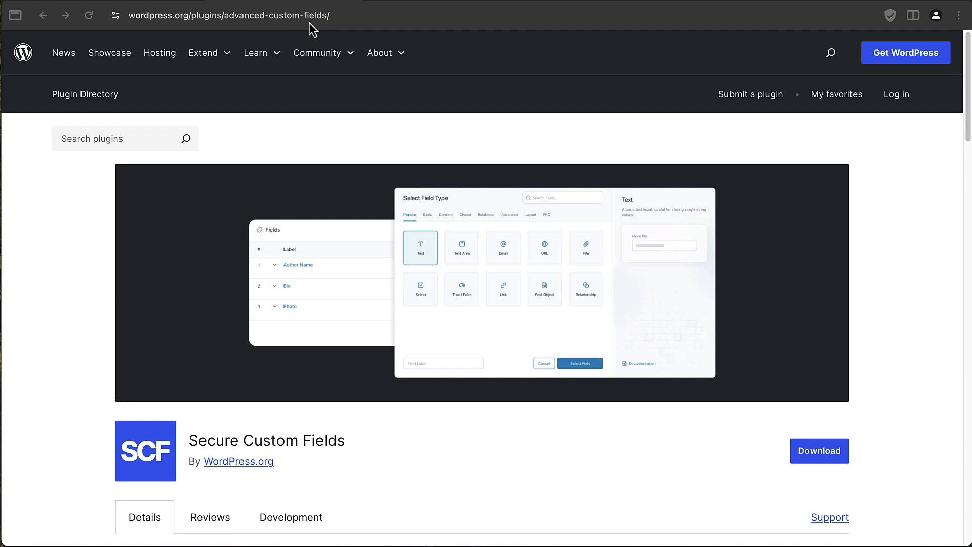
# Step: Scroll to the Secure Custom Fields description, PHP version, 32 languages and tags
pyautogui.scroll(-3)
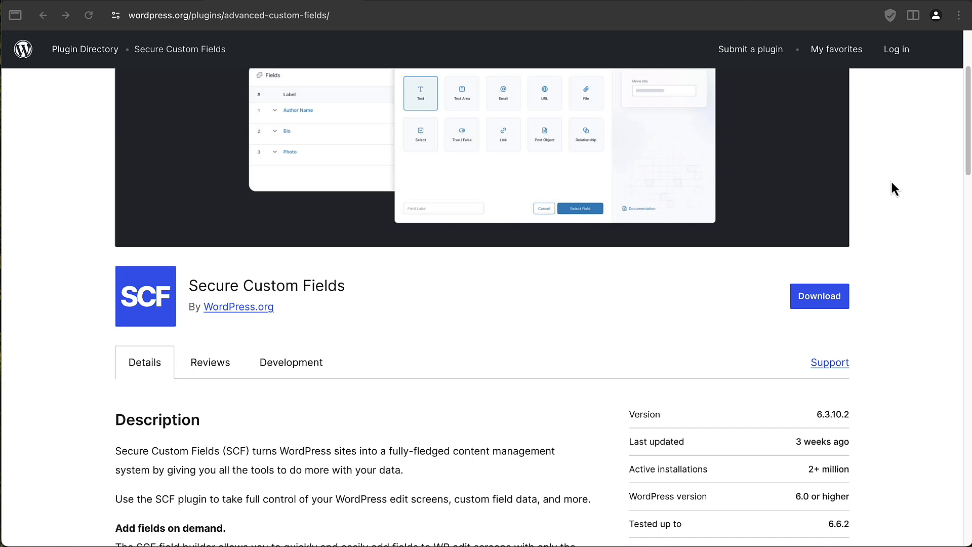
pyautogui.scroll(-3)
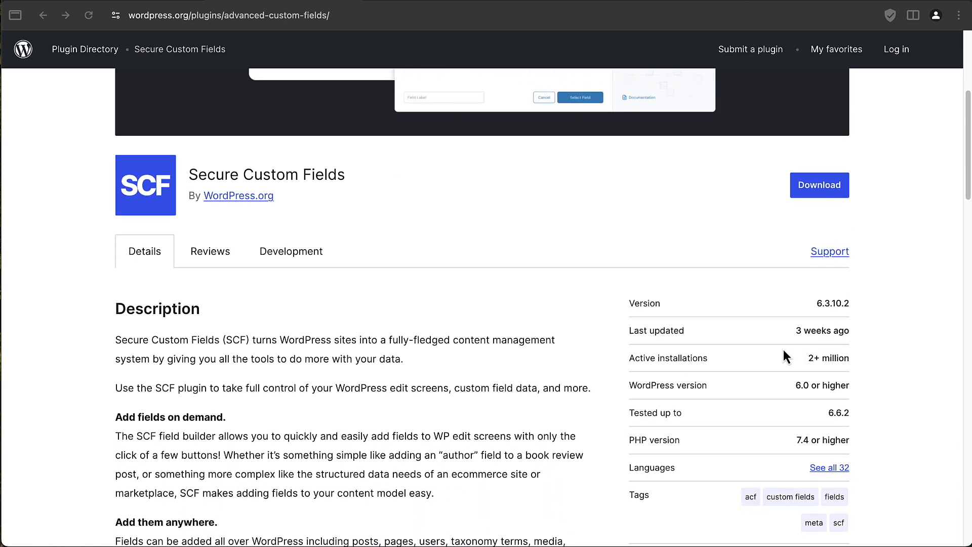
pyautogui.moveTo(858, 361)
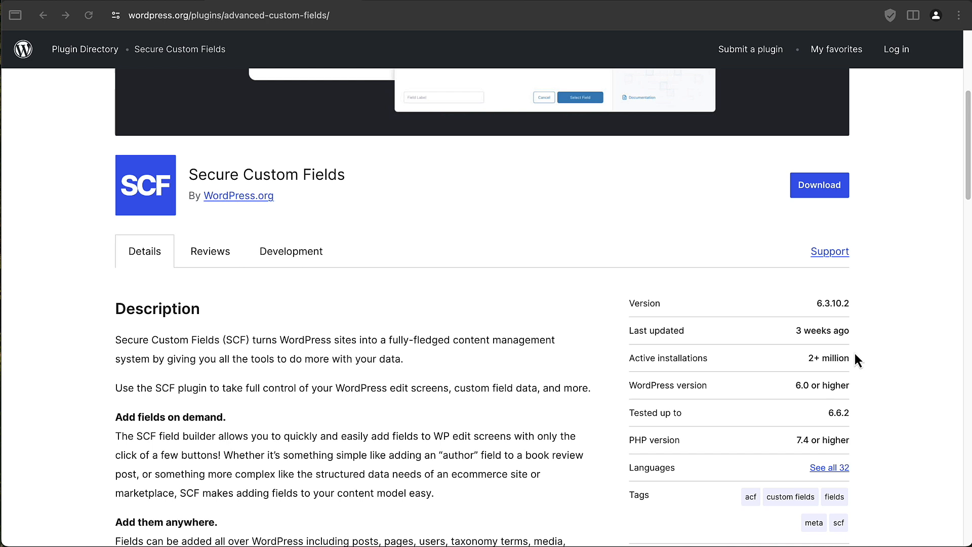
pyautogui.moveTo(859, 369)
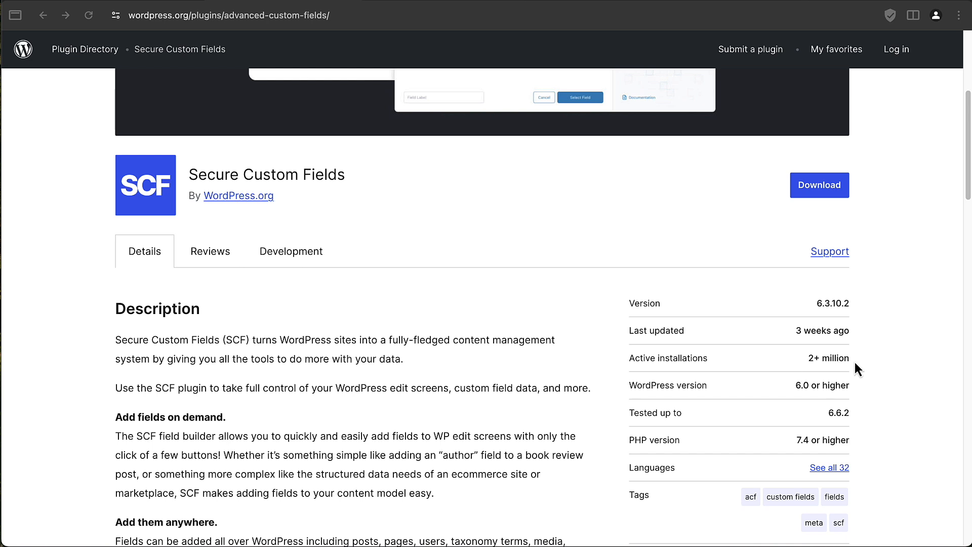
pyautogui.moveTo(796, 364)
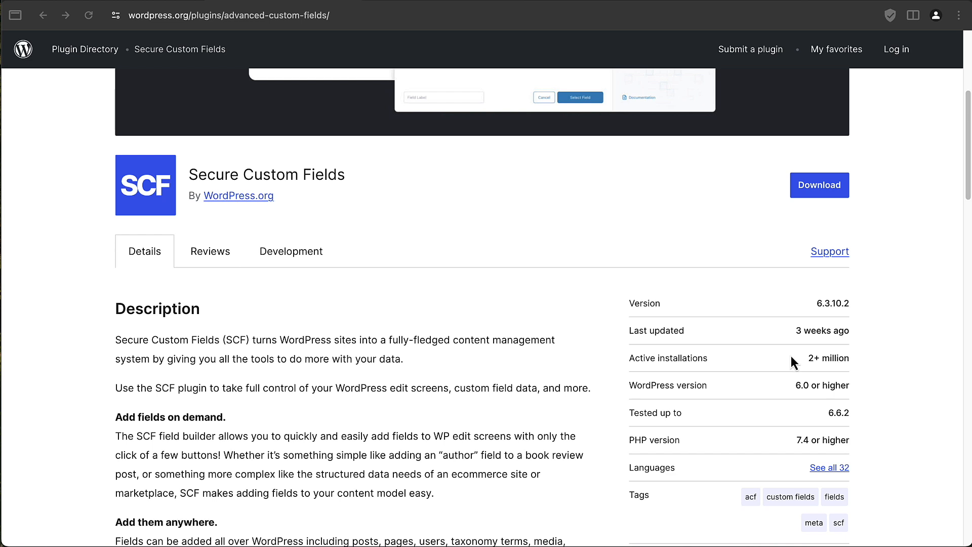
pyautogui.moveTo(562, 344)
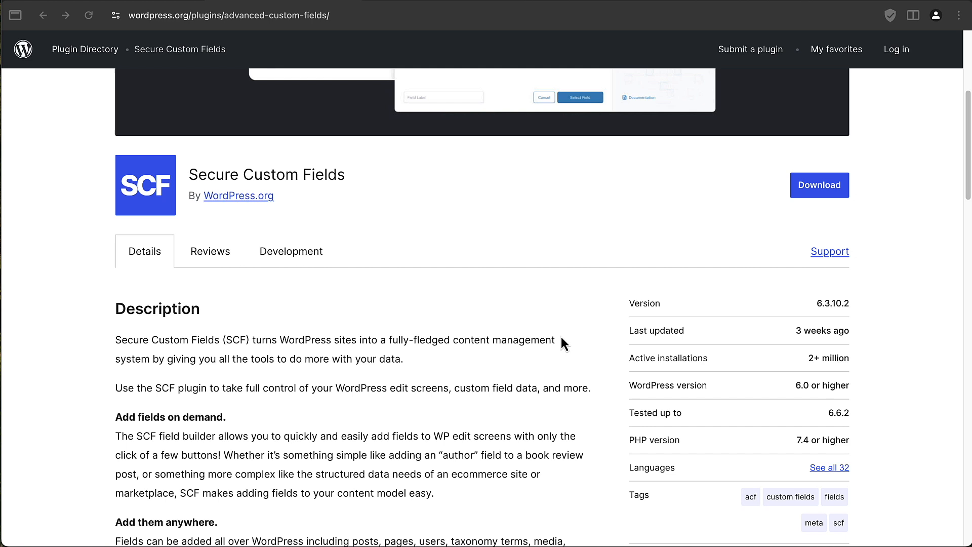
pyautogui.moveTo(555, 345)
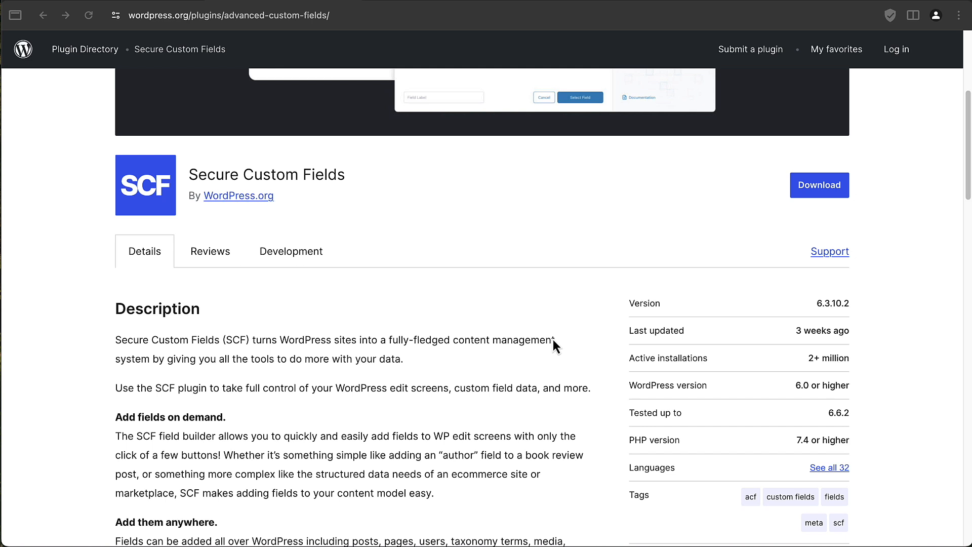
pyautogui.moveTo(626, 349)
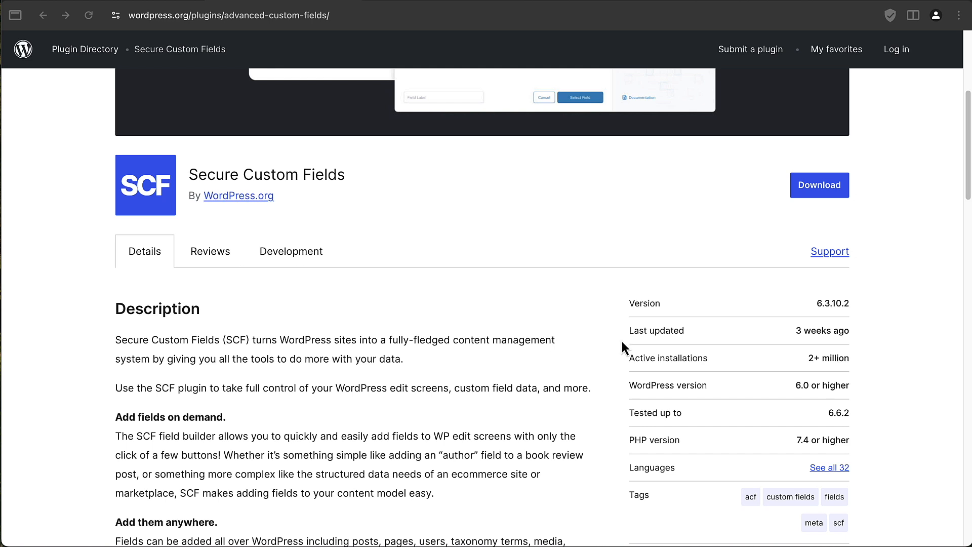
pyautogui.moveTo(868, 372)
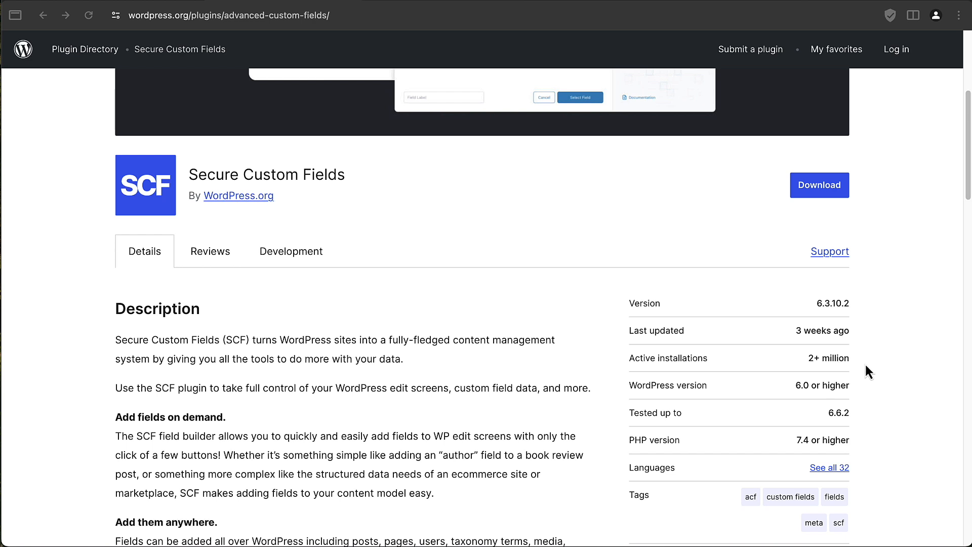
pyautogui.moveTo(868, 367)
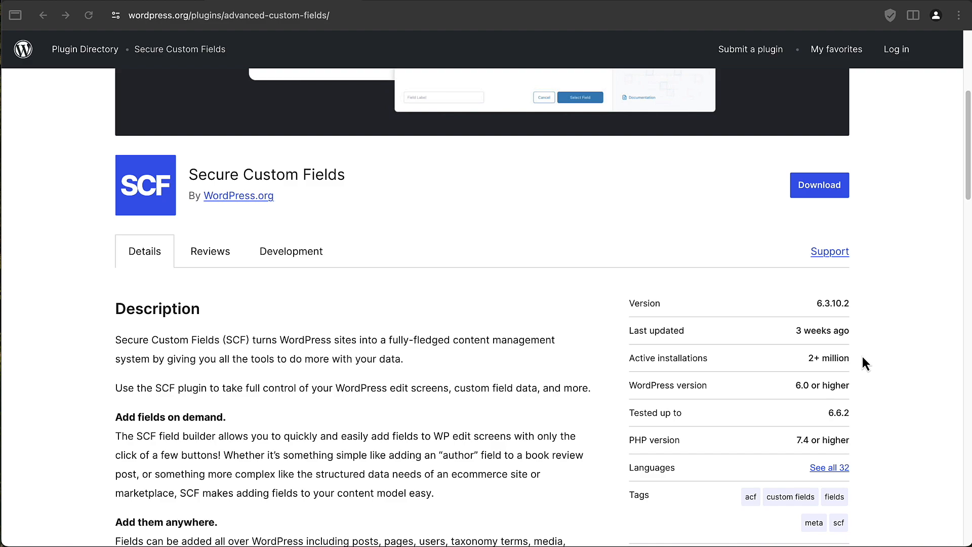
pyautogui.moveTo(967, 153)
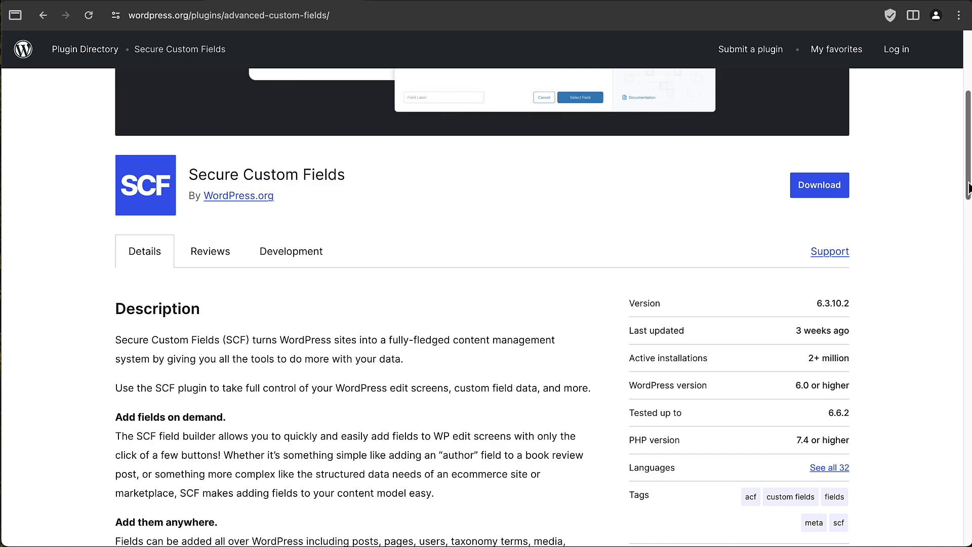
pyautogui.scroll(-3)
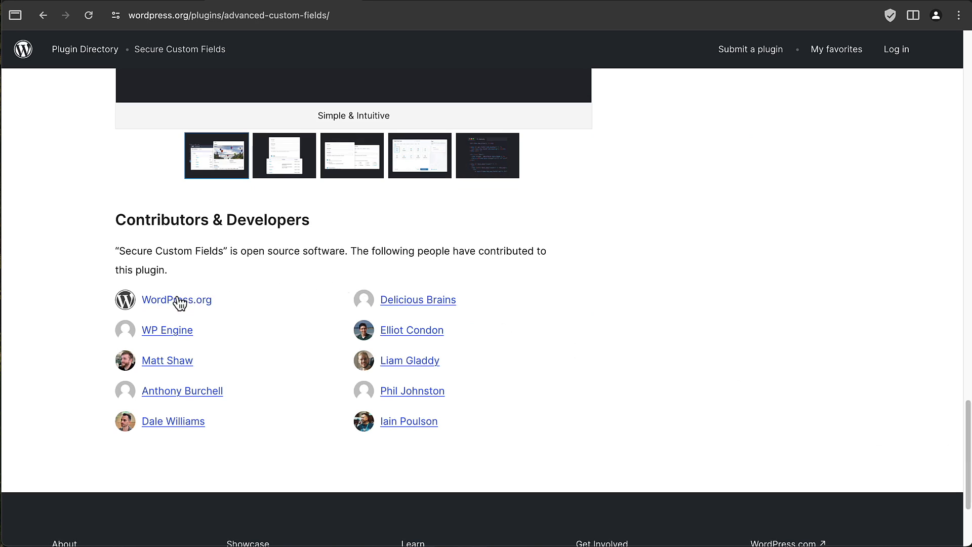
pyautogui.moveTo(371, 308)
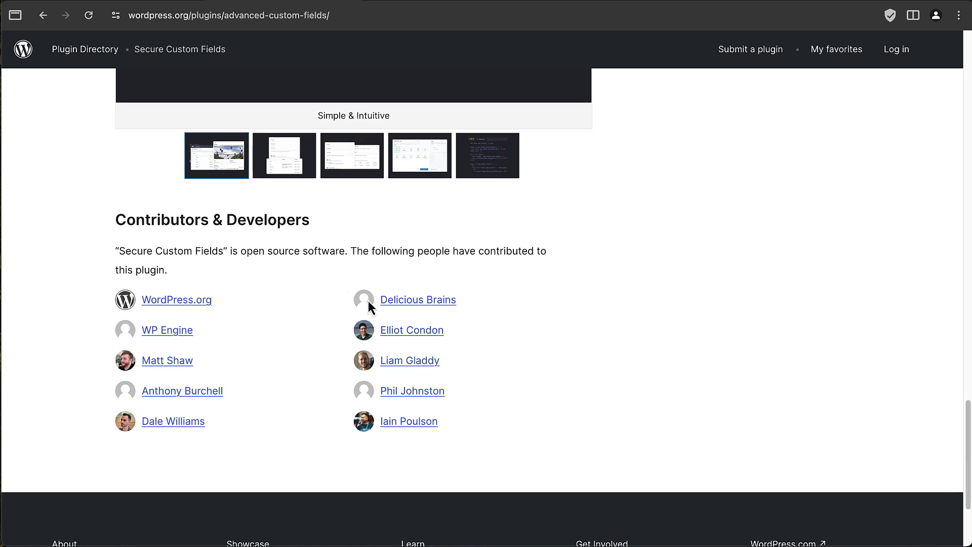
pyautogui.moveTo(427, 340)
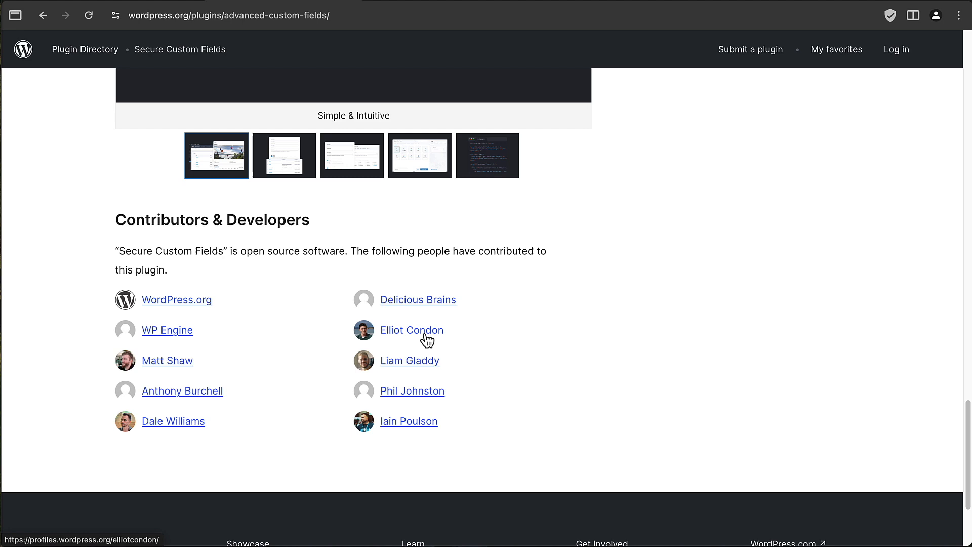
pyautogui.moveTo(418, 300)
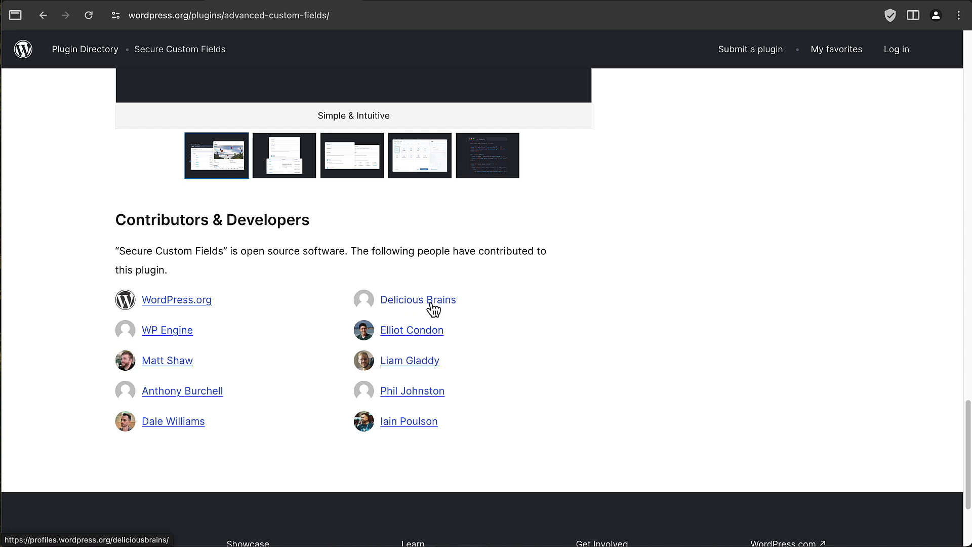
pyautogui.moveTo(394, 420)
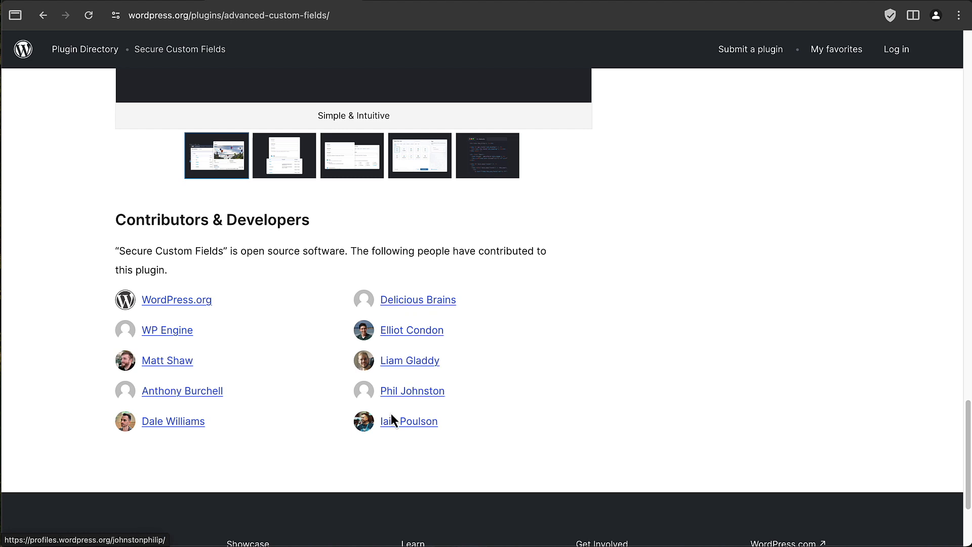
pyautogui.moveTo(167, 330)
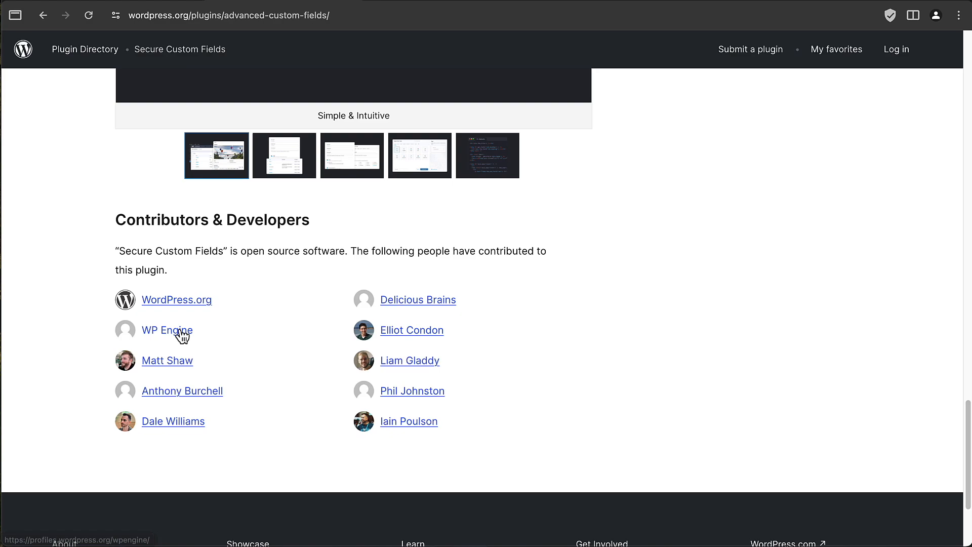
pyautogui.moveTo(280, 358)
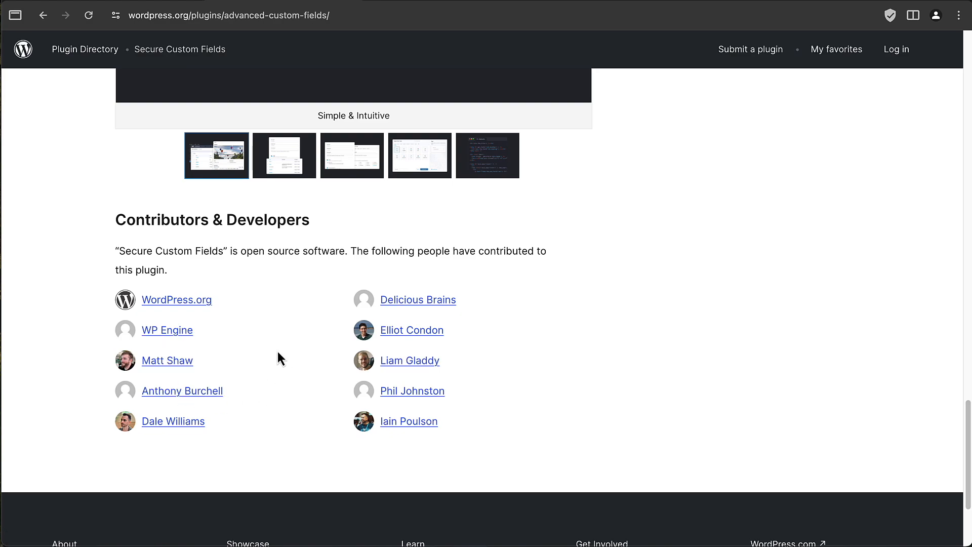
pyautogui.scroll(3)
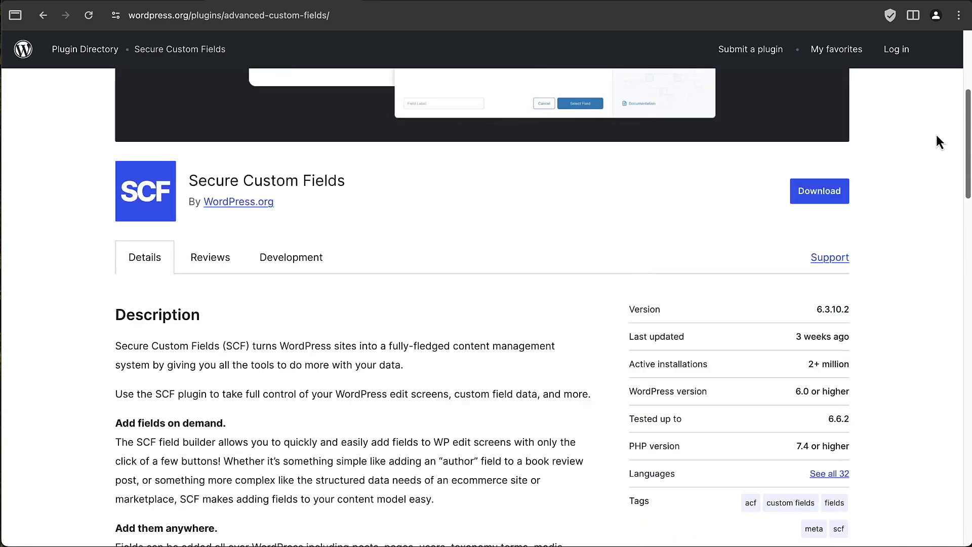
# Step: Scroll up to the 'ACF Plugin no longer available on WordPress.org' notice
pyautogui.scroll(3)
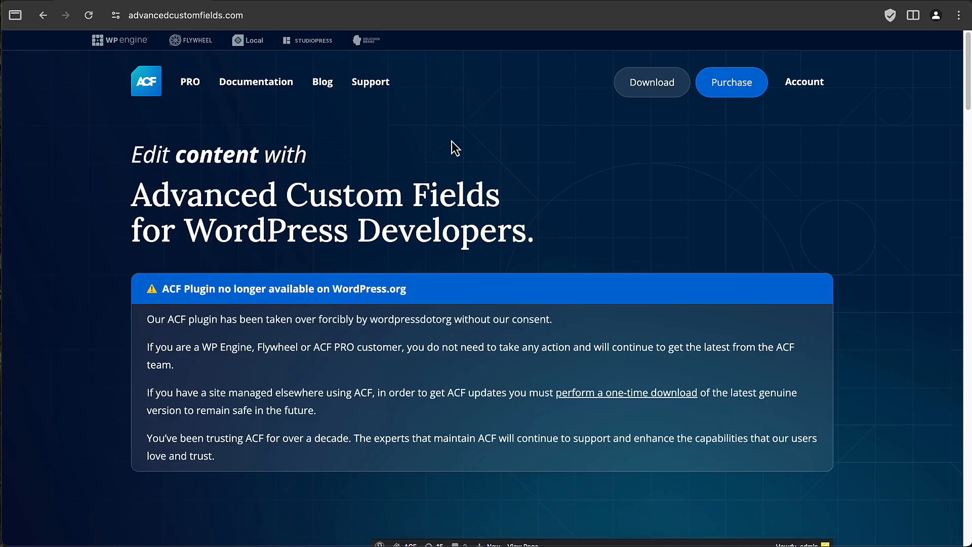
pyautogui.moveTo(283, 375)
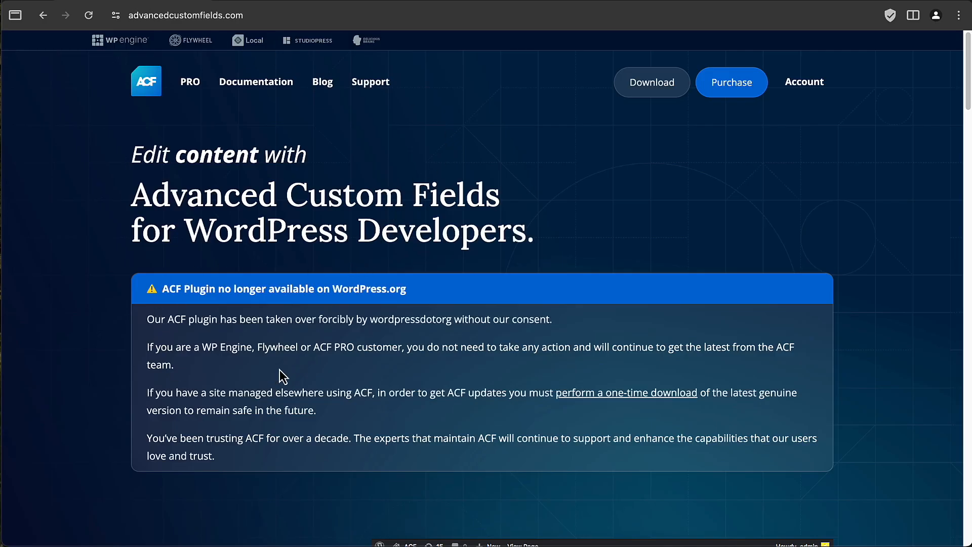
pyautogui.moveTo(359, 308)
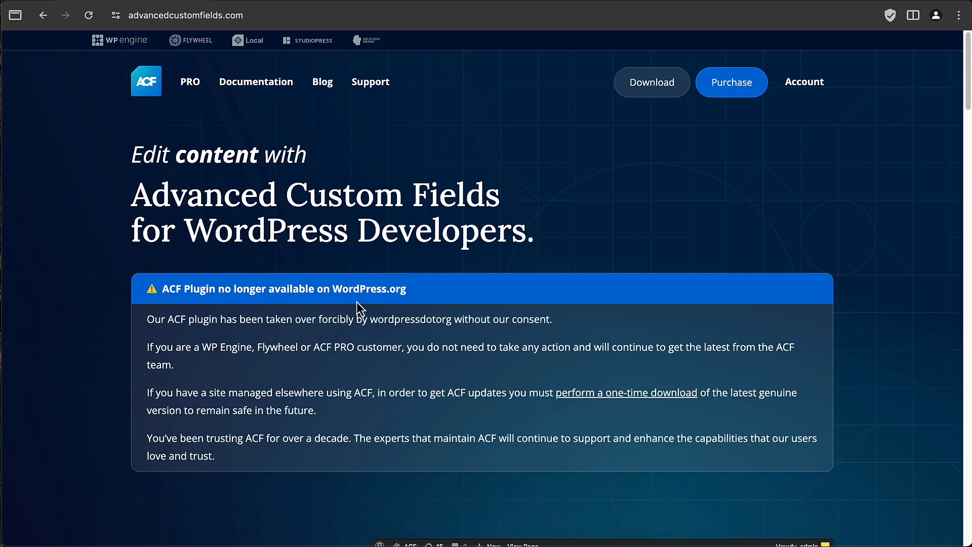
pyautogui.moveTo(401, 295)
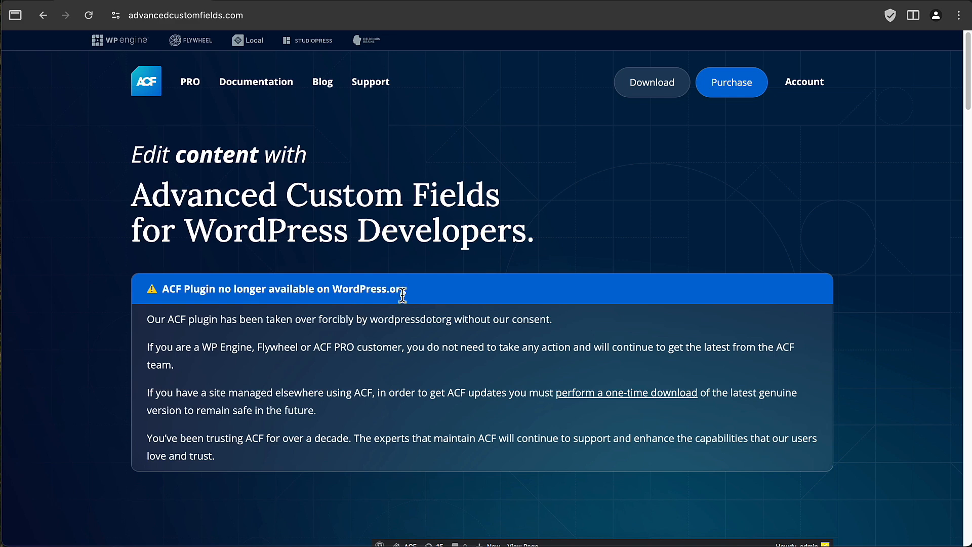
pyautogui.moveTo(396, 319)
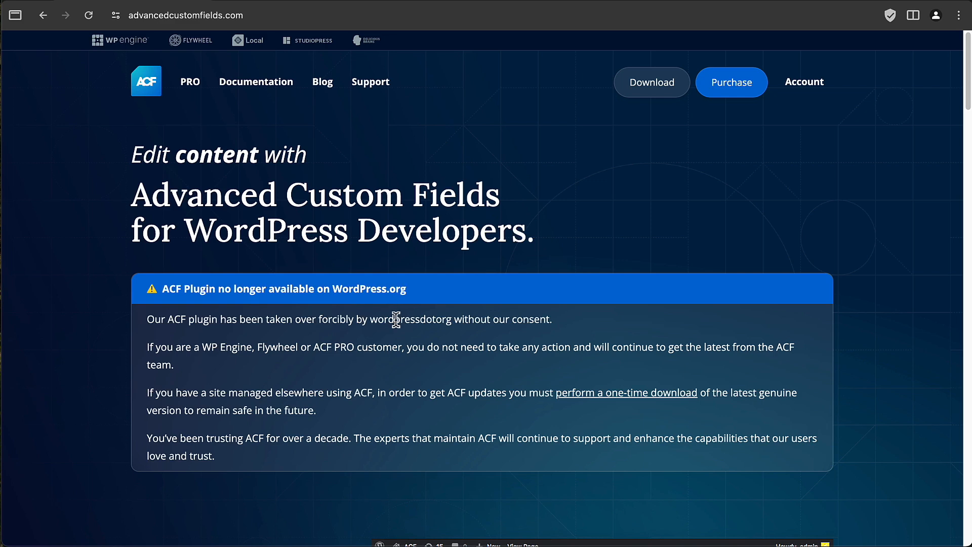
pyautogui.moveTo(613, 400)
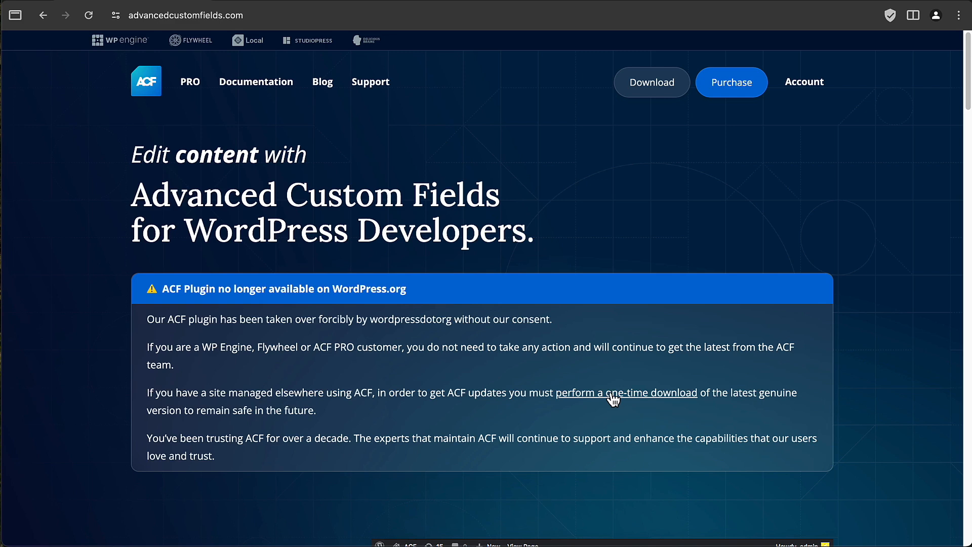
pyautogui.moveTo(570, 402)
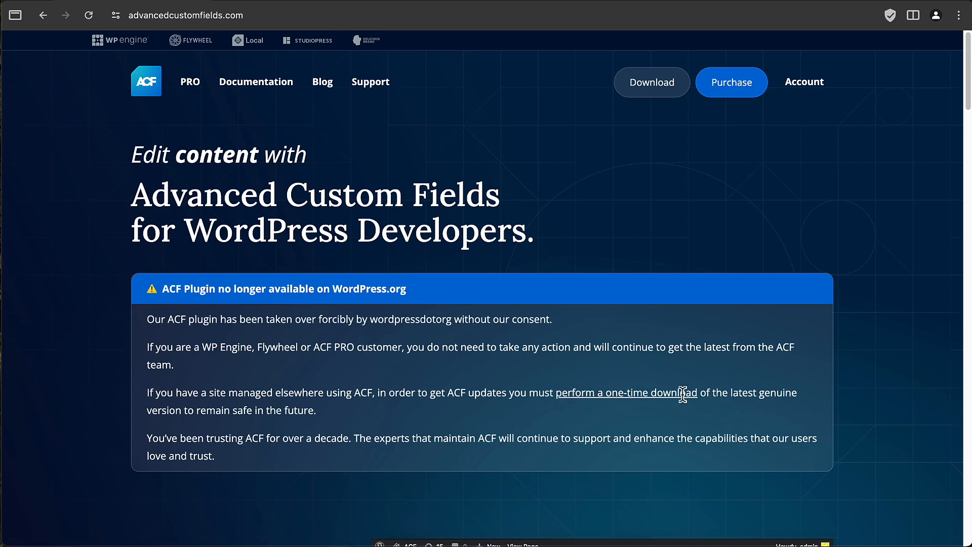
pyautogui.moveTo(332, 396)
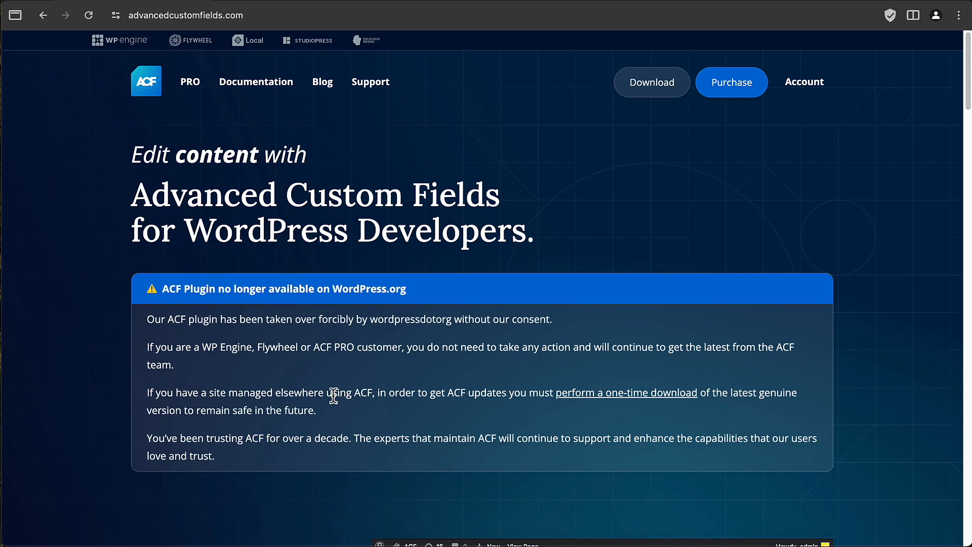
pyautogui.moveTo(195, 198)
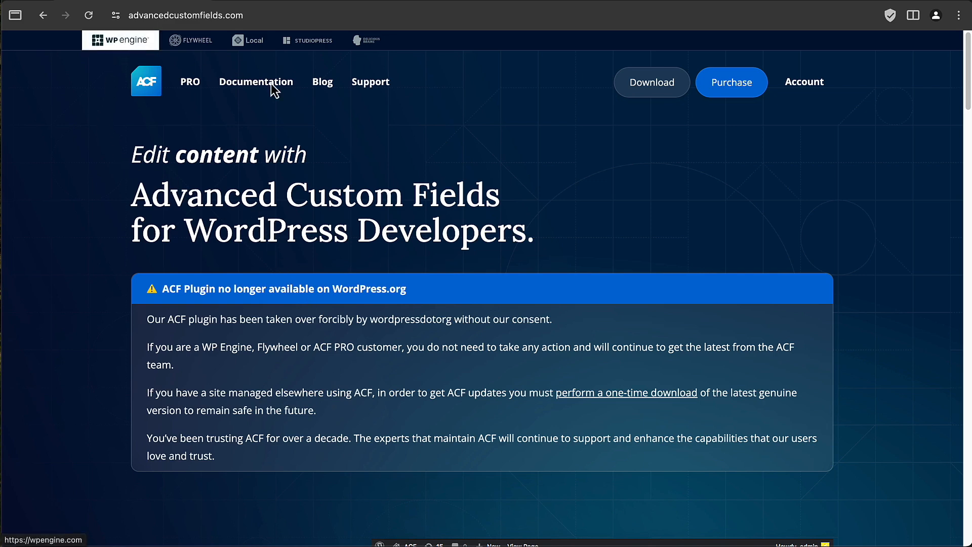
# Step: Go to the ACF PRO page and look through its premium feature sections
pyautogui.click(190, 81)
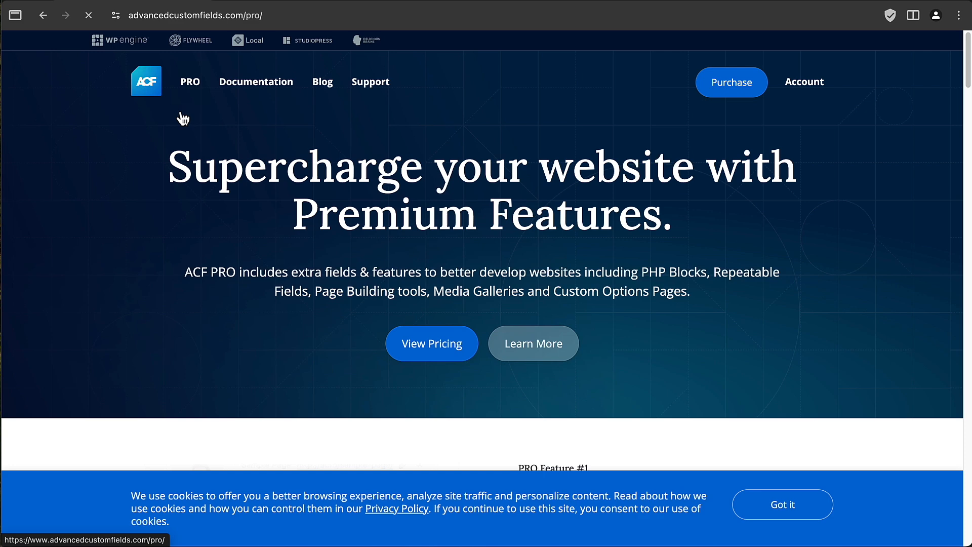
pyautogui.scroll(-3)
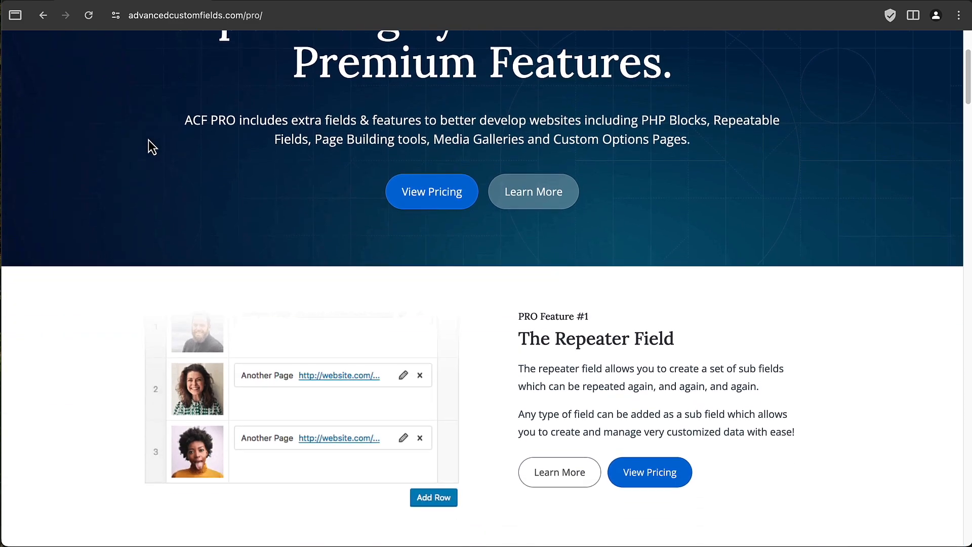
pyautogui.scroll(-3)
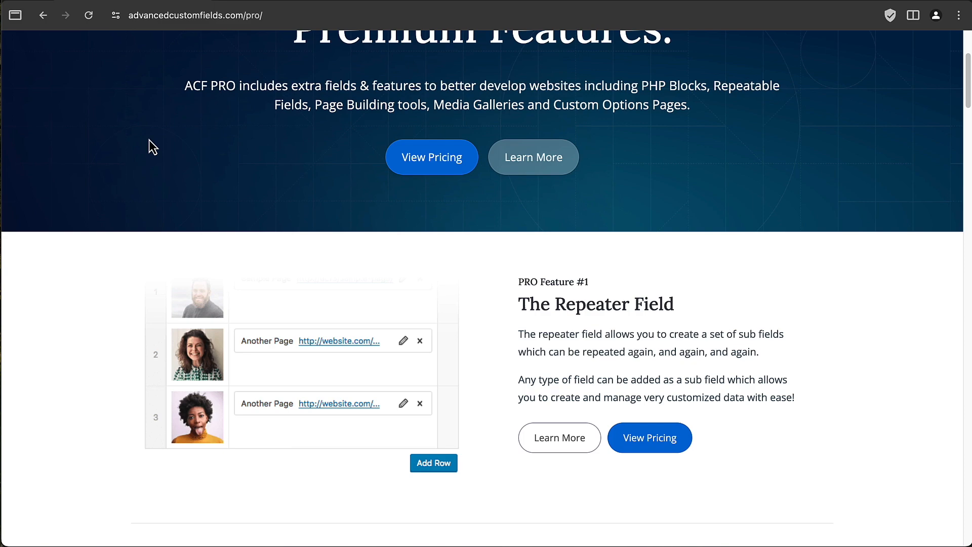
pyautogui.scroll(-3)
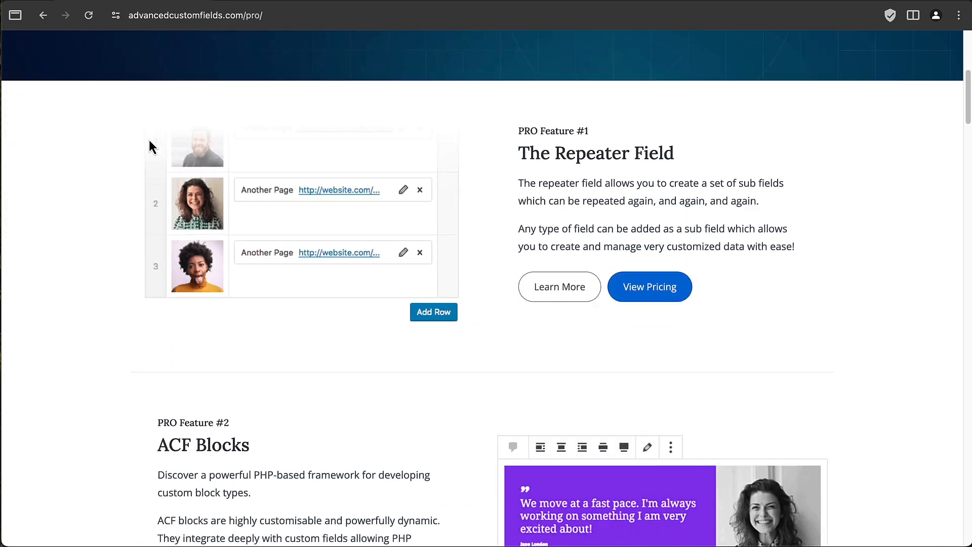
pyautogui.scroll(-3)
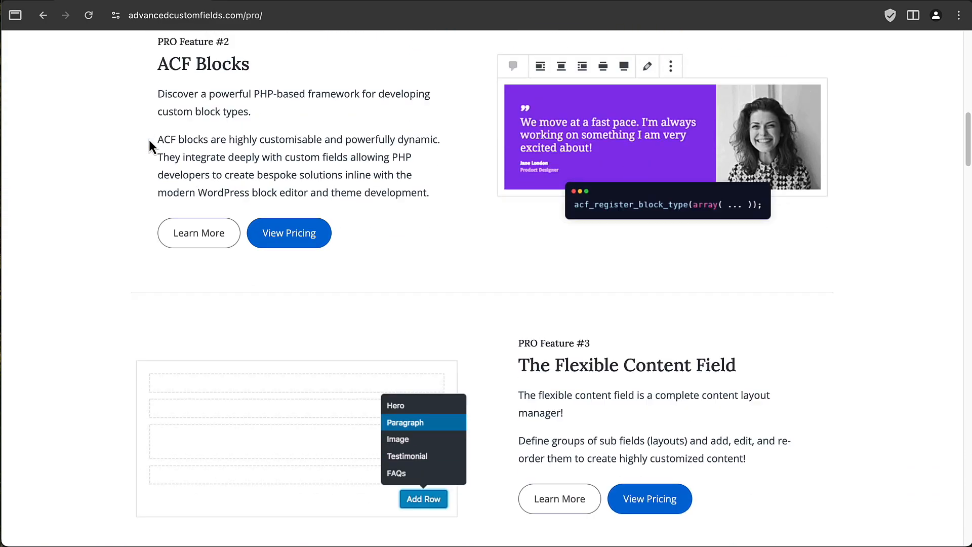
pyautogui.scroll(-3)
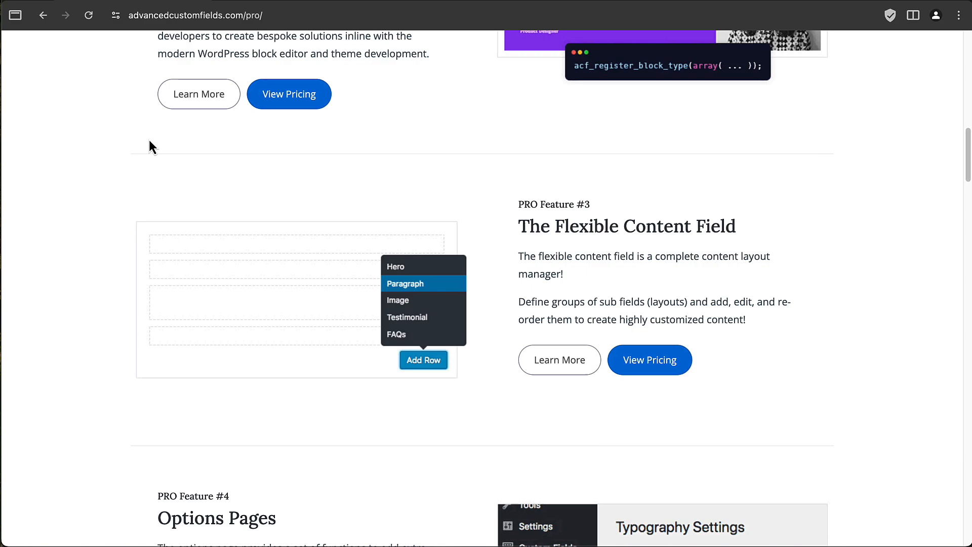
pyautogui.scroll(-3)
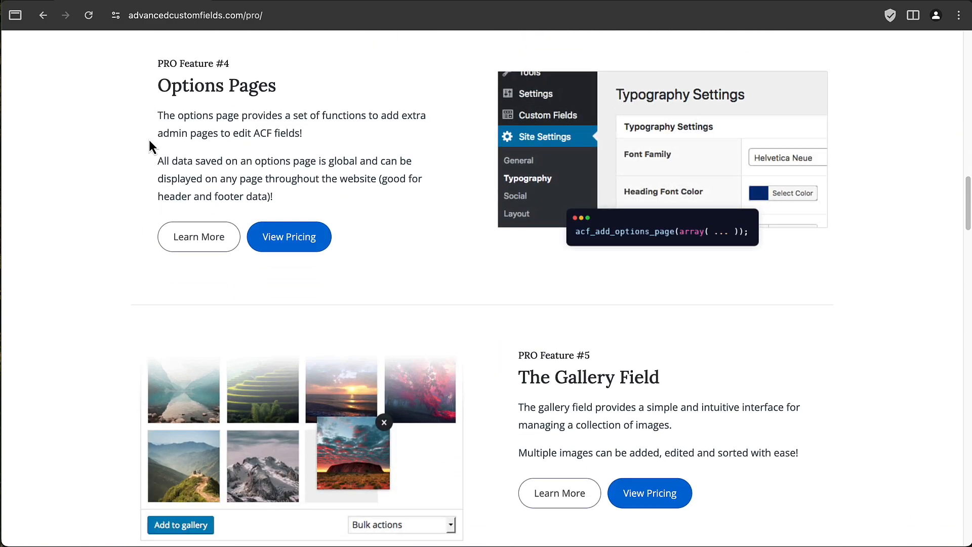
pyautogui.scroll(-3)
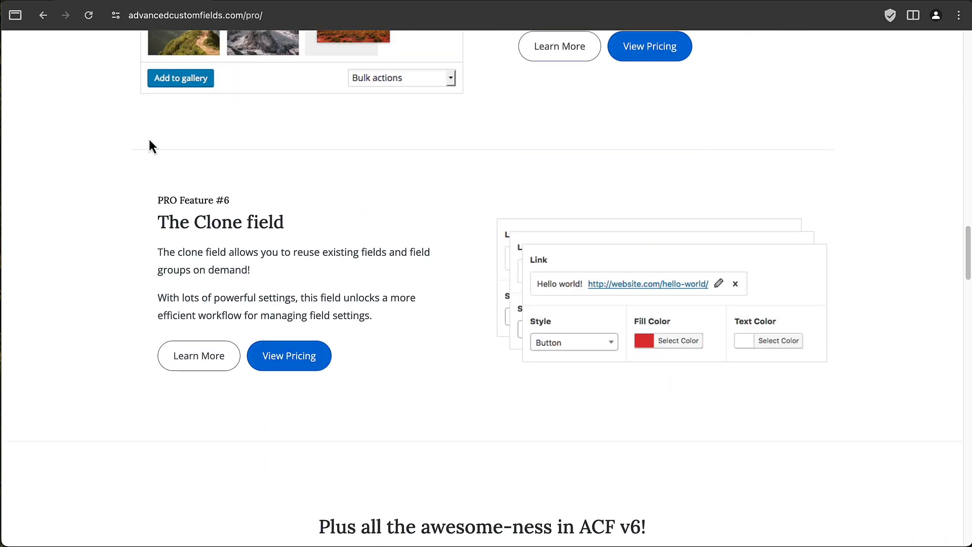
pyautogui.scroll(3)
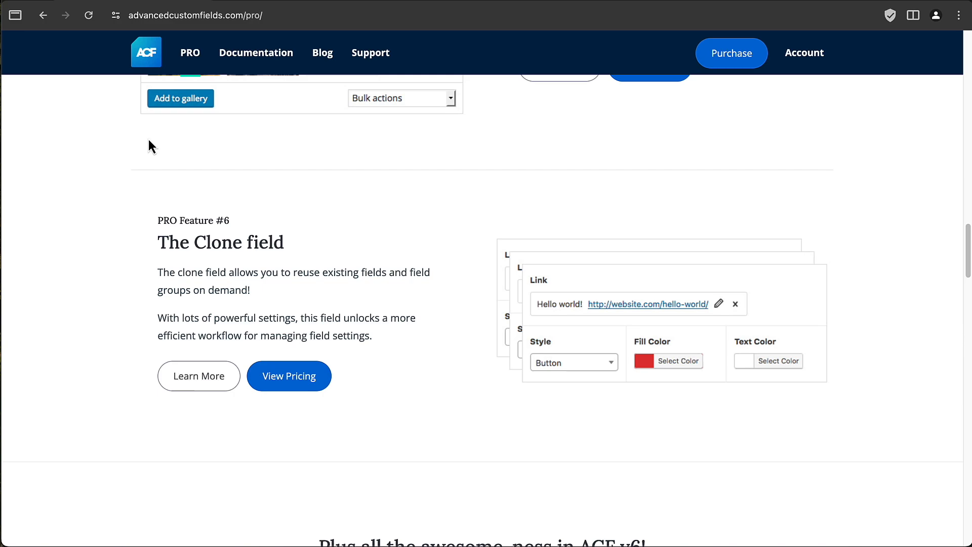
pyautogui.scroll(3)
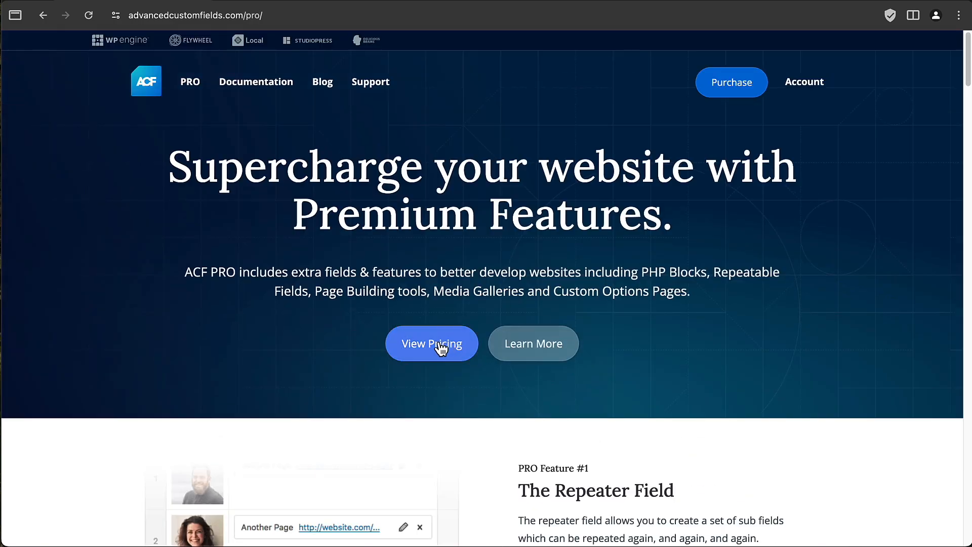
# Step: Jump to the ACF PRO pricing plans via View Pricing and review the tiers
pyautogui.click(431, 343)
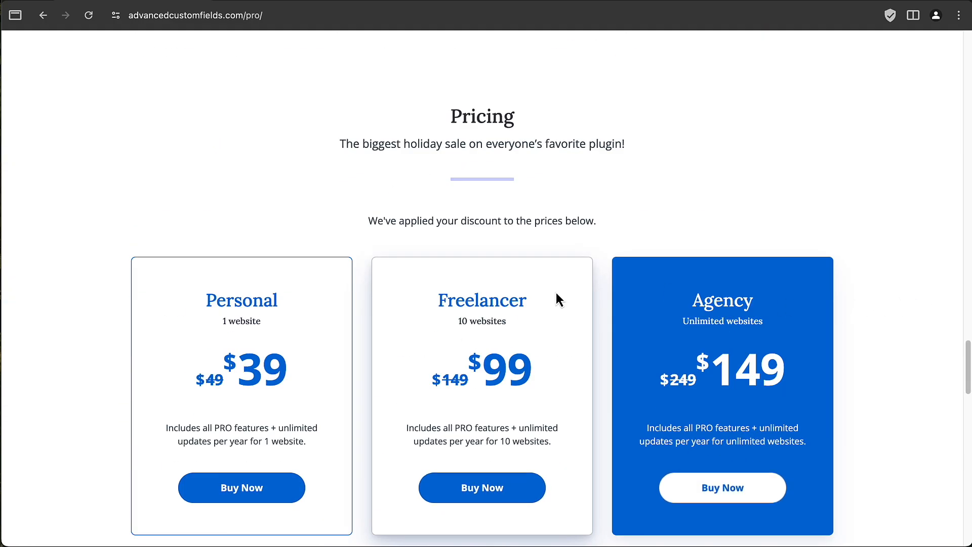
pyautogui.moveTo(543, 100)
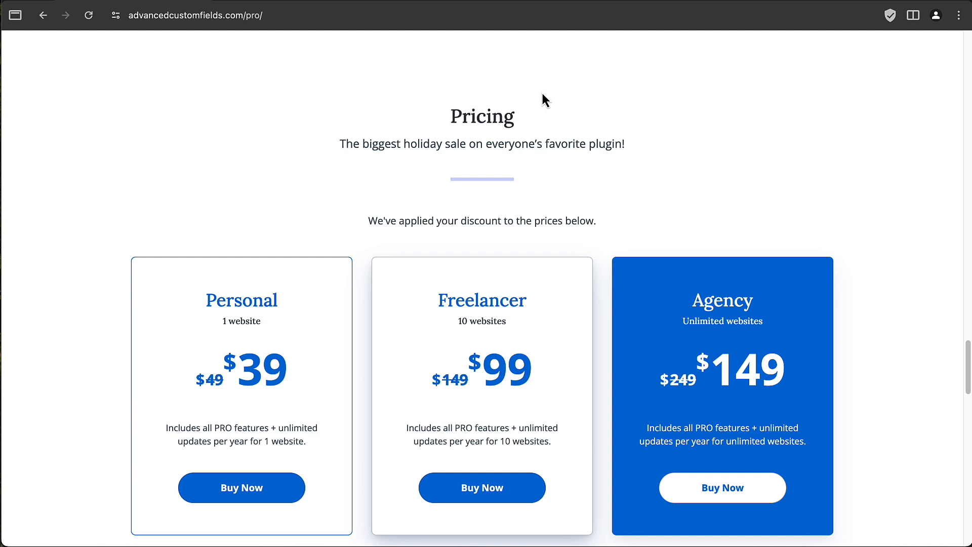
pyautogui.scroll(3)
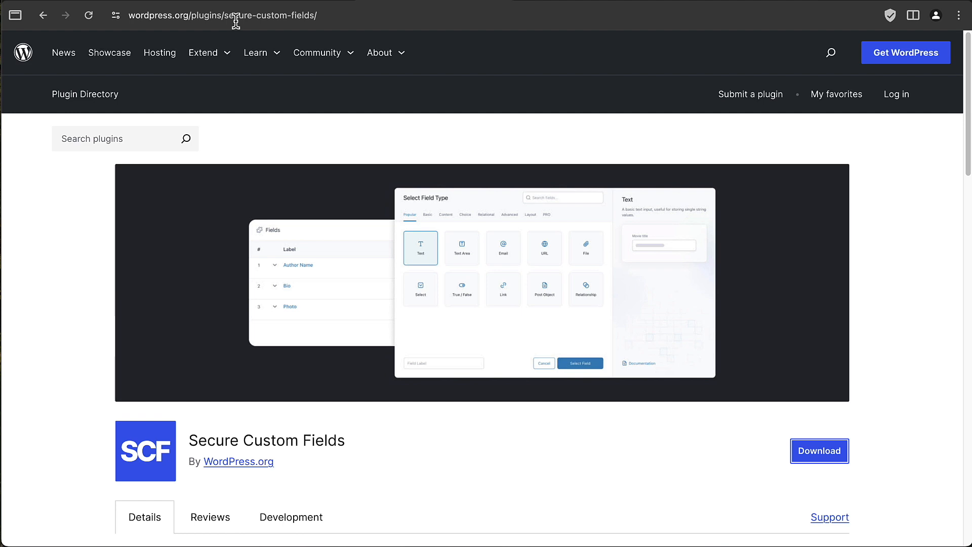
pyautogui.moveTo(322, 127)
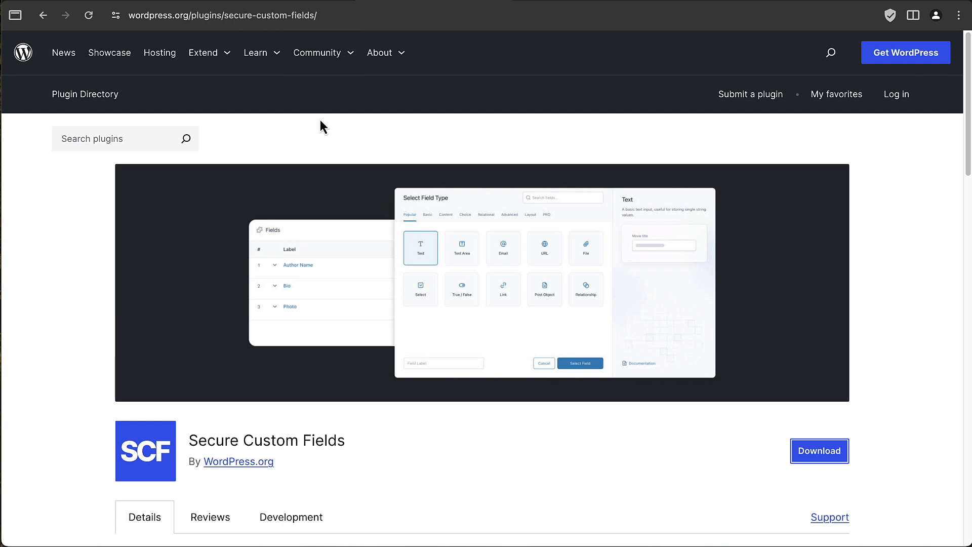
# Step: Scroll the Secure Custom Fields listing from the stats sidebar down to Contributors & Developers
pyautogui.scroll(-3)
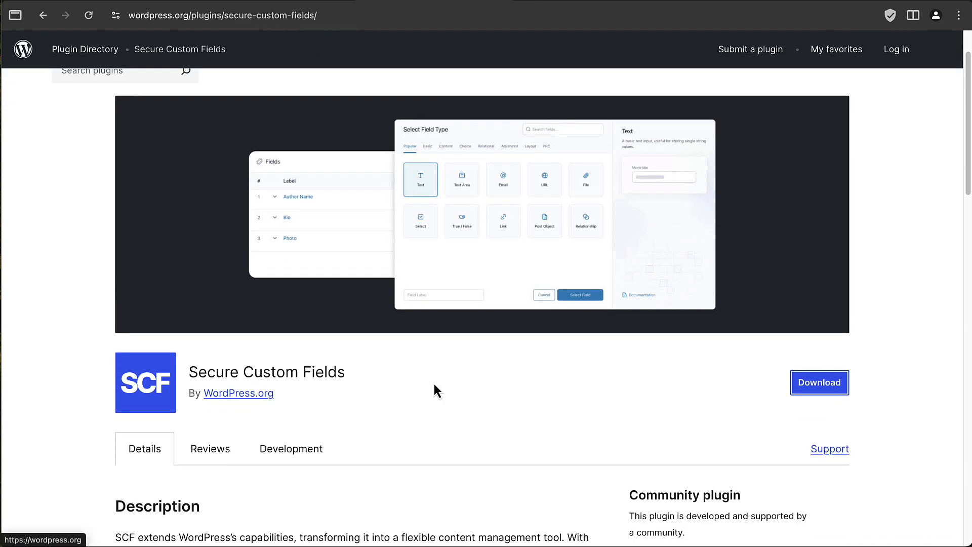
pyautogui.scroll(-3)
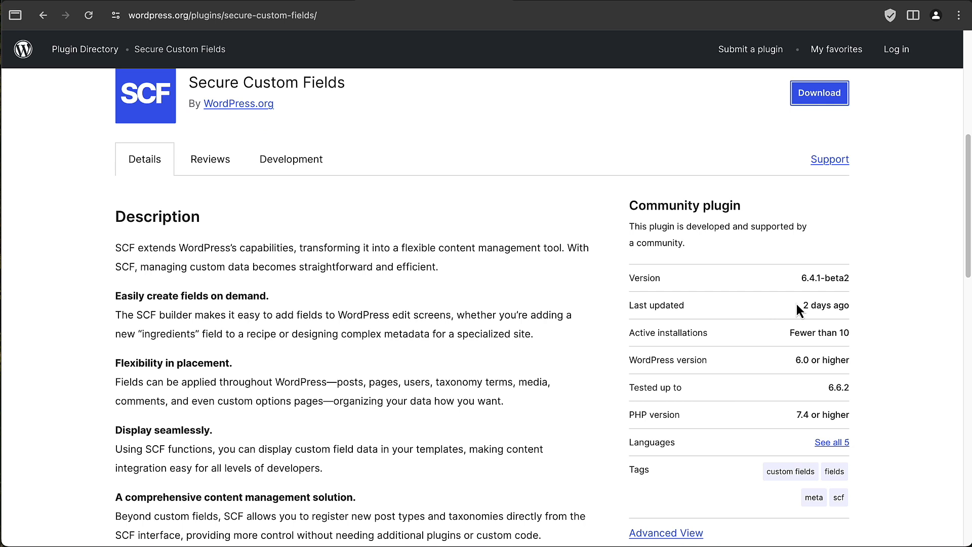
pyautogui.moveTo(814, 292)
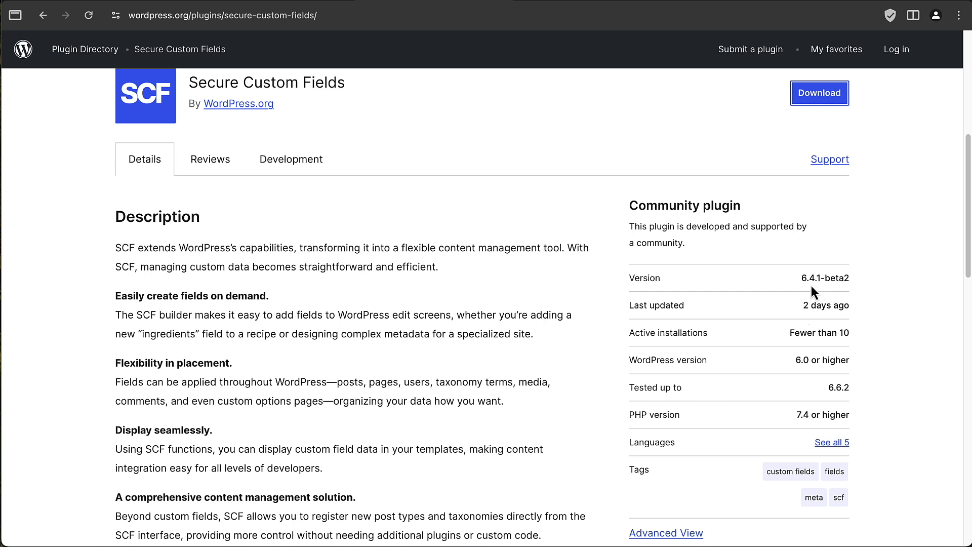
pyautogui.moveTo(811, 283)
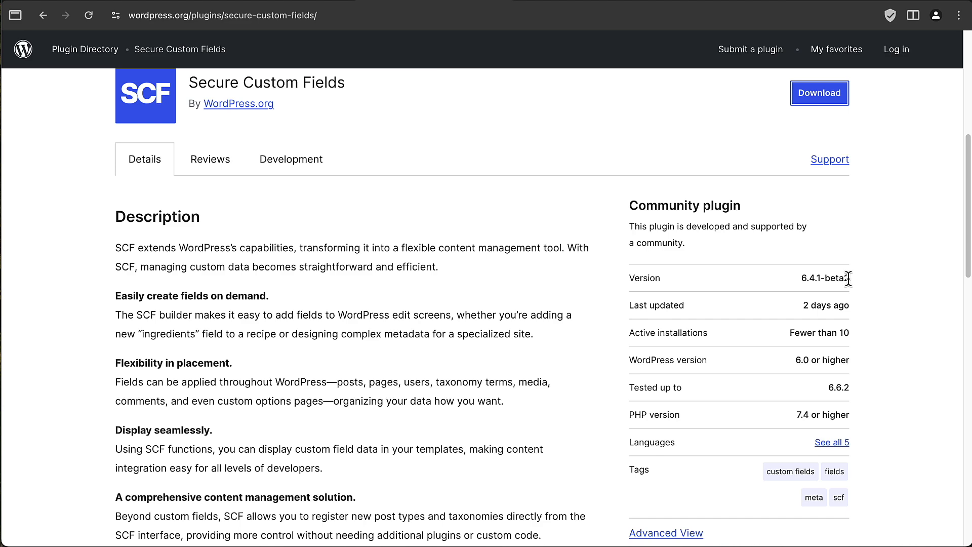
pyautogui.moveTo(869, 345)
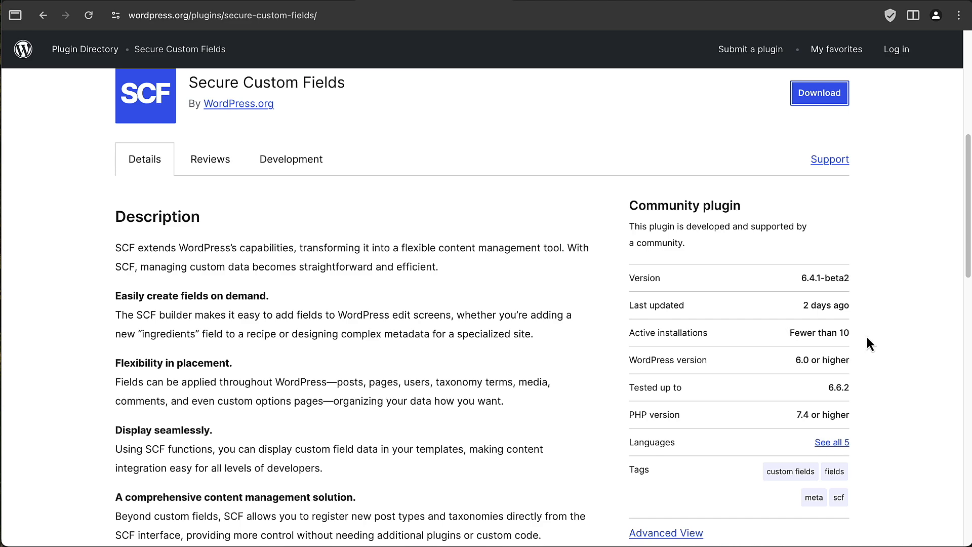
pyautogui.moveTo(869, 343)
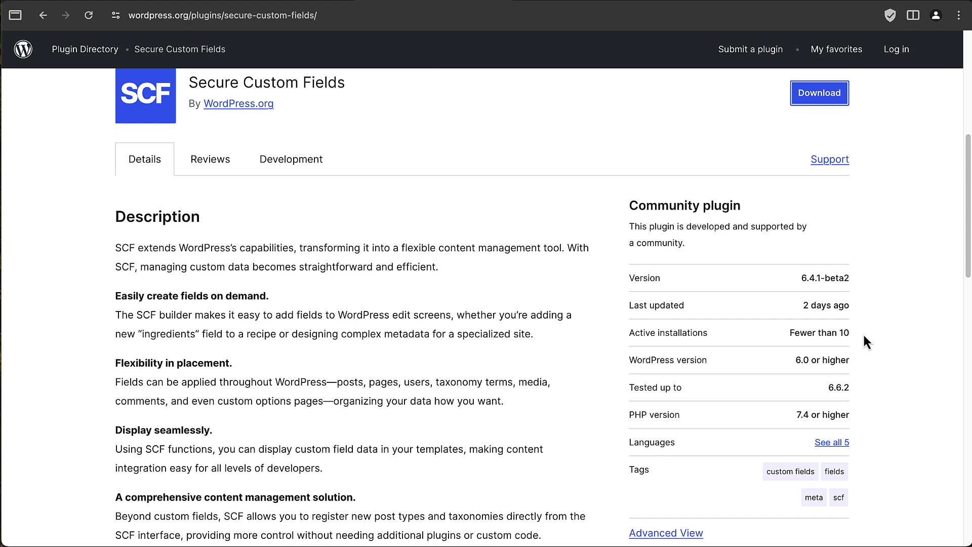
pyautogui.scroll(-3)
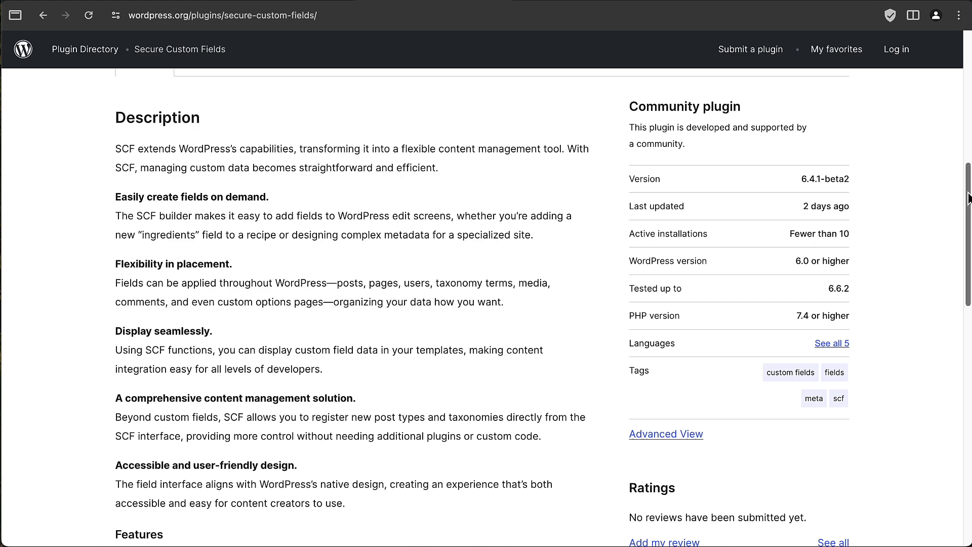
pyautogui.scroll(-3)
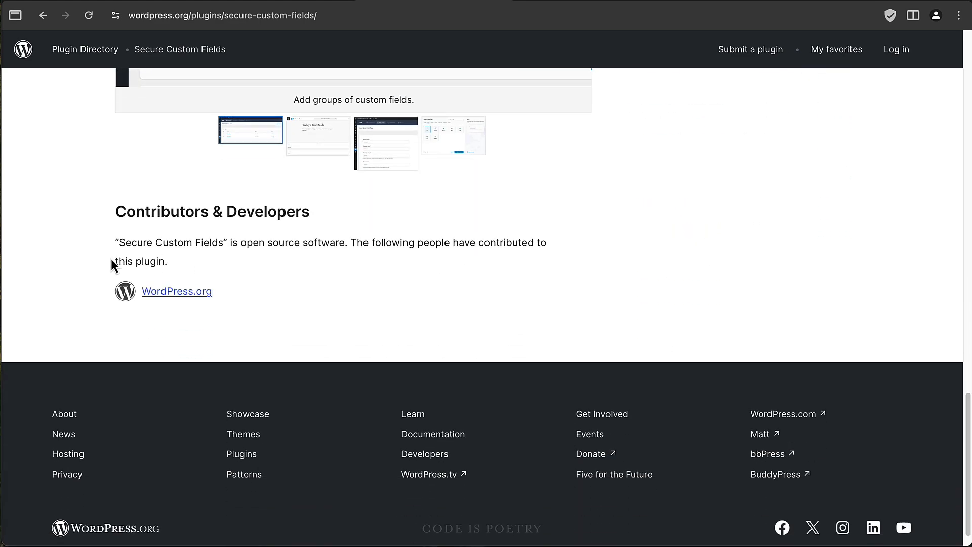
pyautogui.moveTo(231, 305)
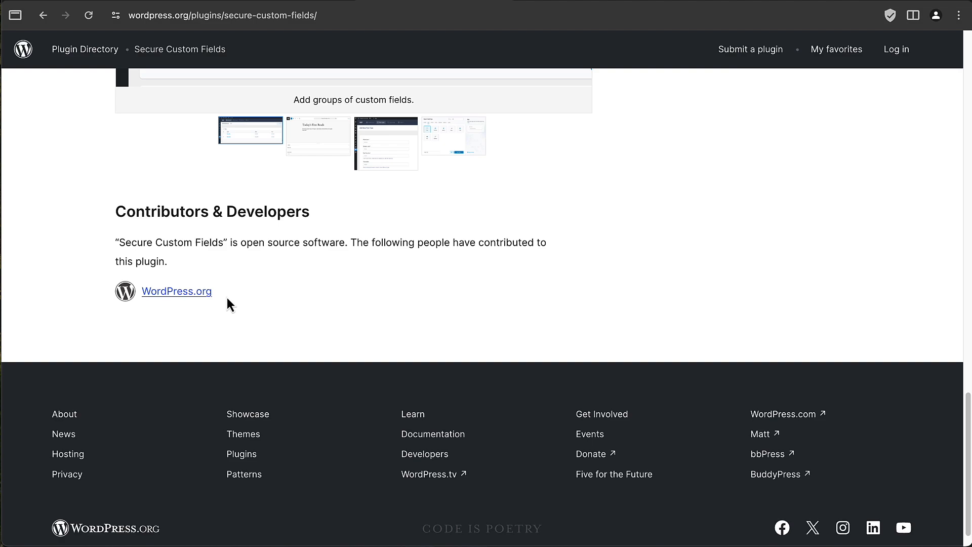
pyautogui.moveTo(244, 306)
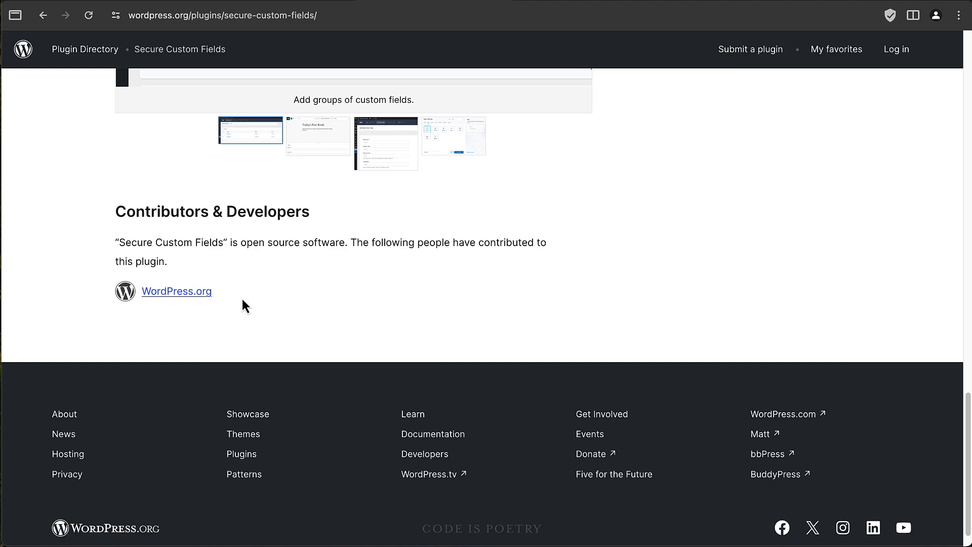
pyautogui.scroll(3)
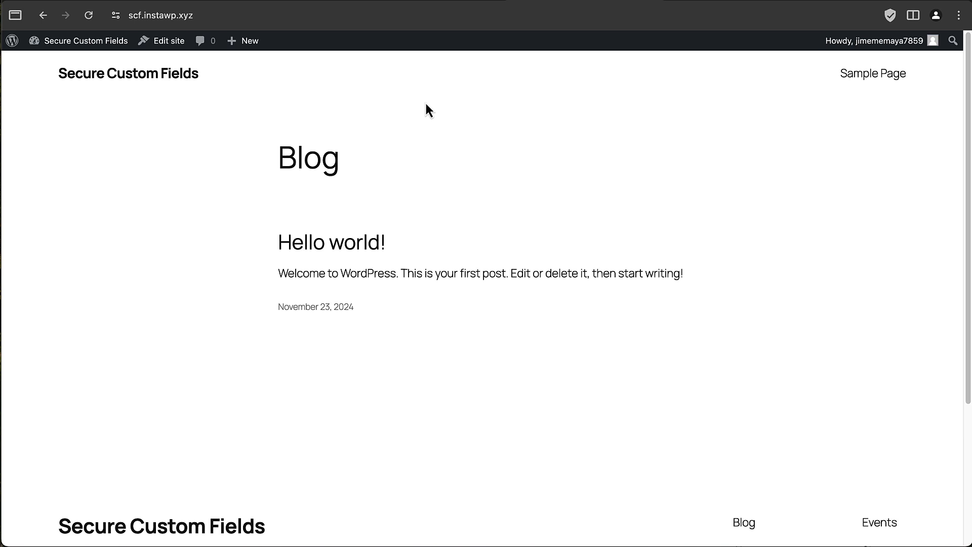
pyautogui.moveTo(268, 134)
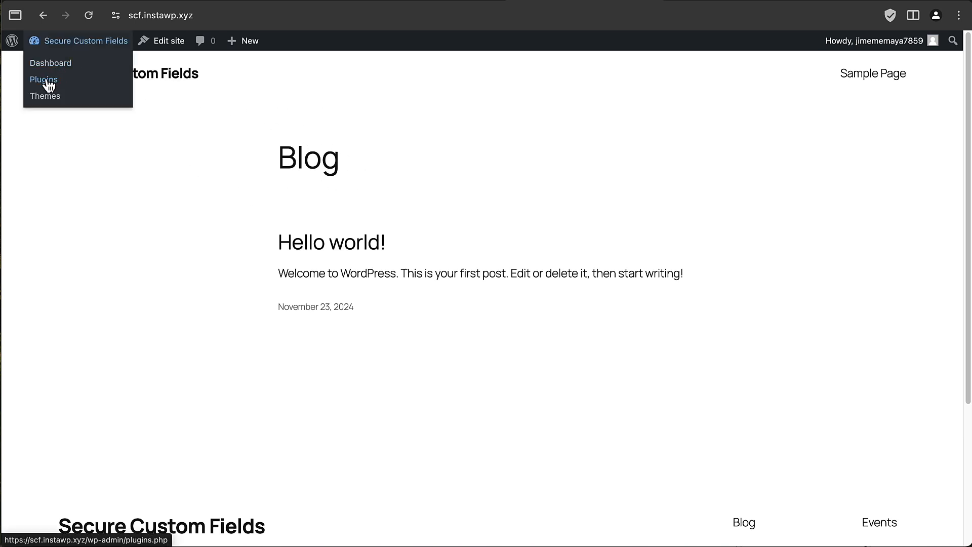
# Step: Show the installed plugins list with Secure Custom Fields 6.4.1-beta2 active
pyautogui.click(44, 79)
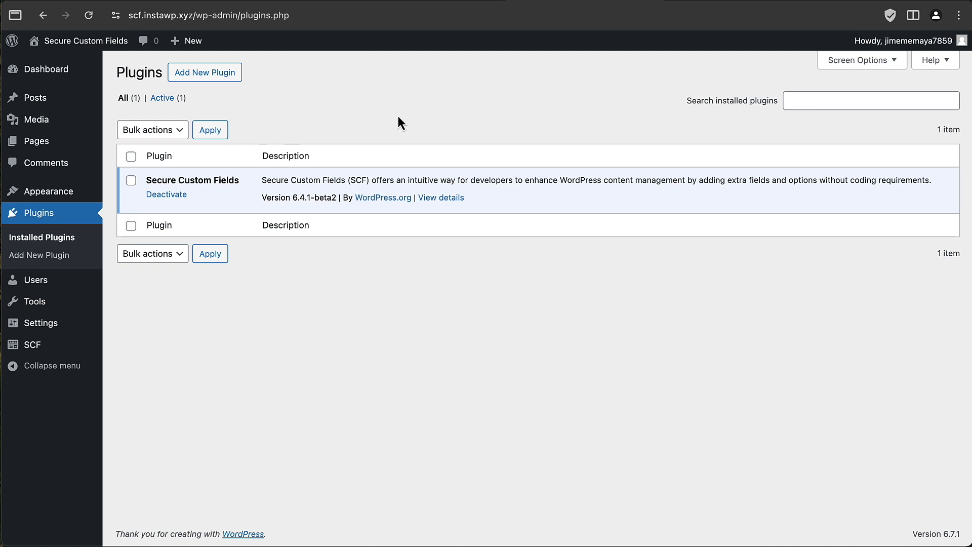
pyautogui.moveTo(315, 200)
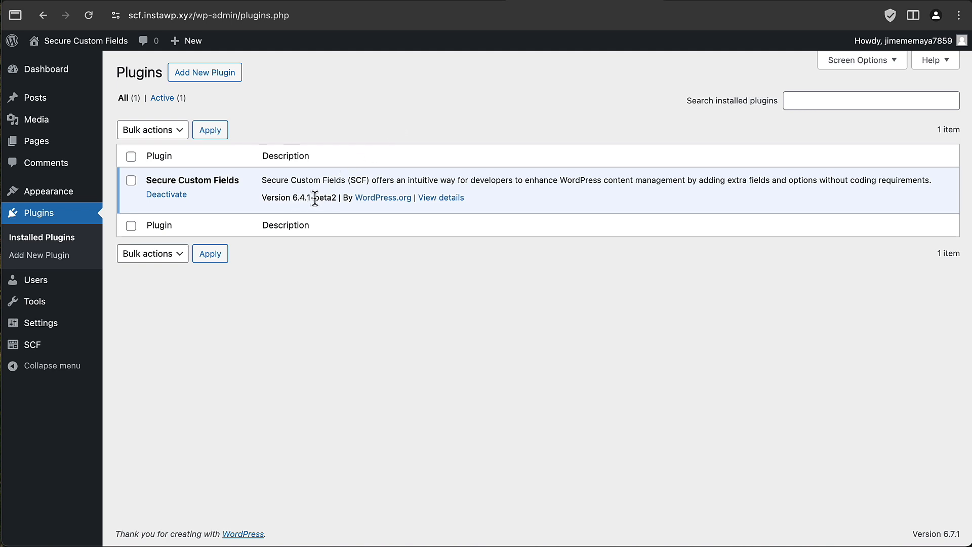
pyautogui.moveTo(332, 197)
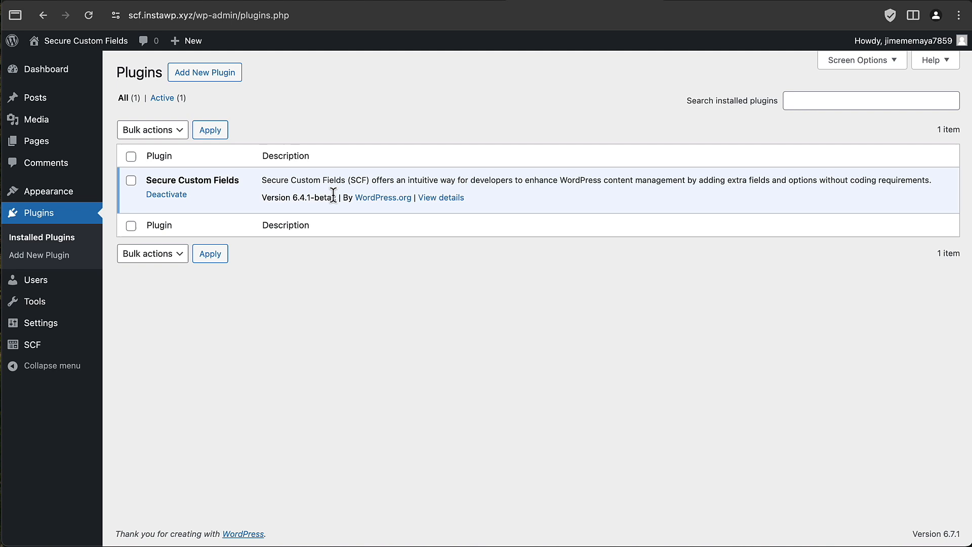
pyautogui.moveTo(350, 106)
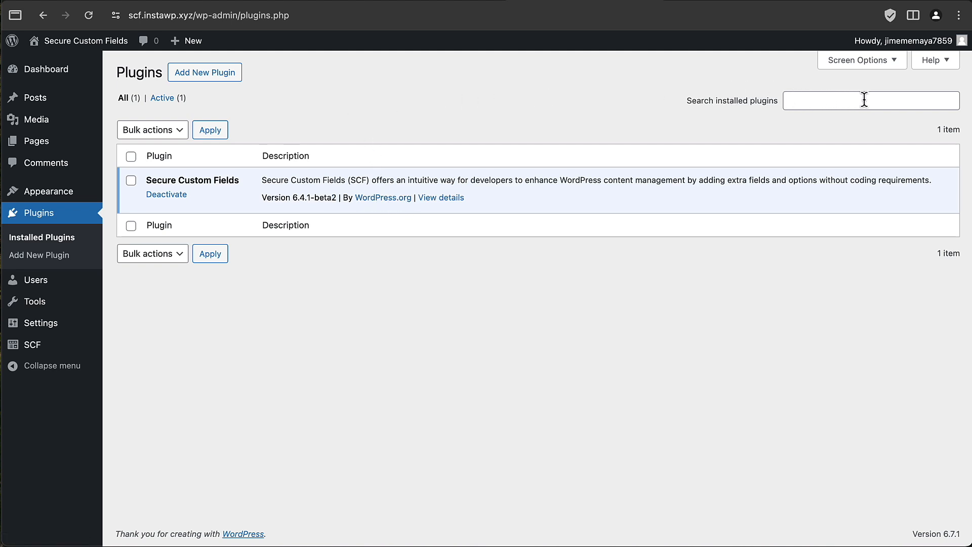
pyautogui.moveTo(435, 12)
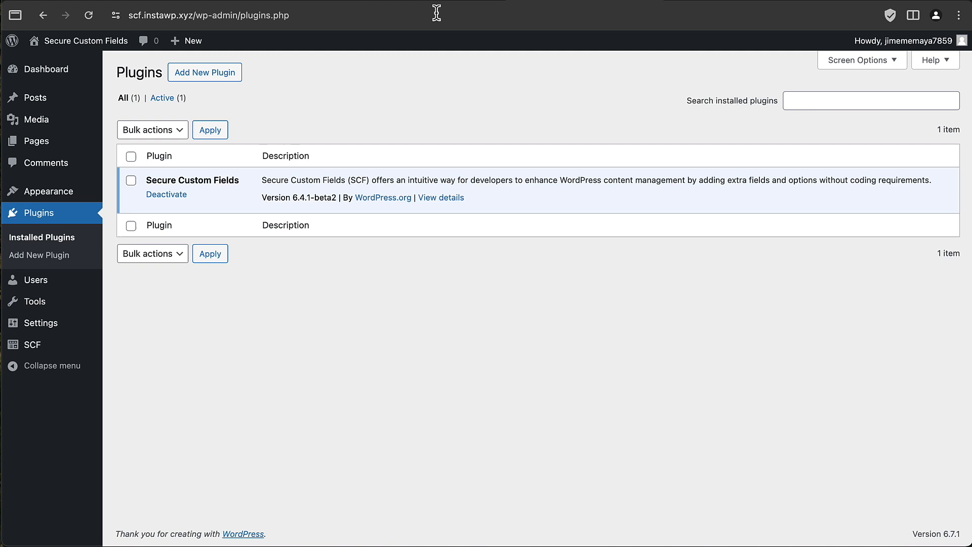
pyautogui.moveTo(290, 97)
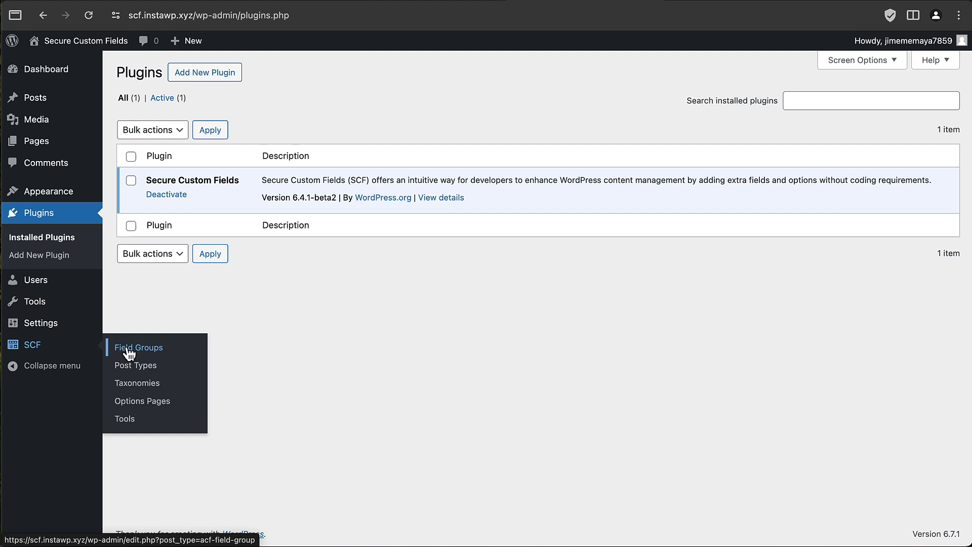
pyautogui.moveTo(148, 351)
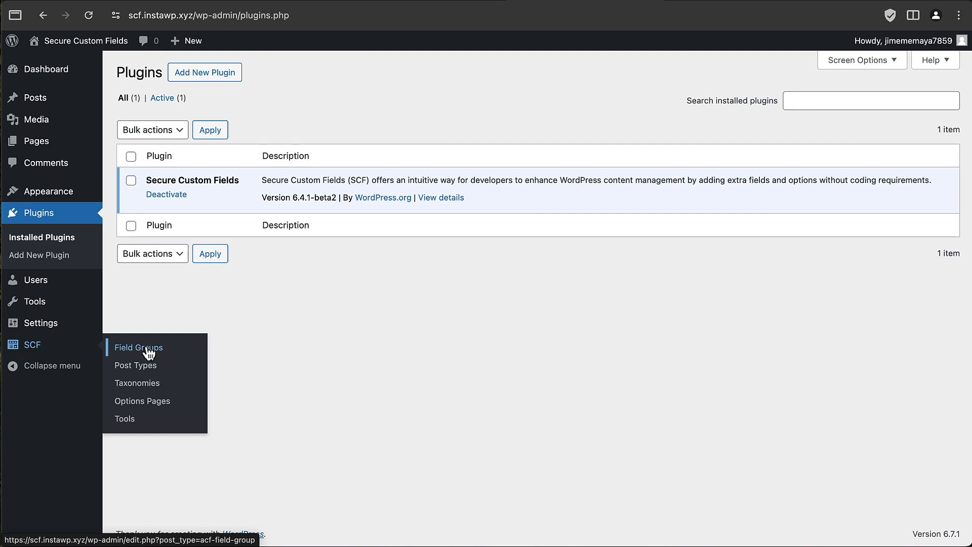
# Step: Create a new SCF field group and browse its field types from Basic through Layout
pyautogui.click(139, 347)
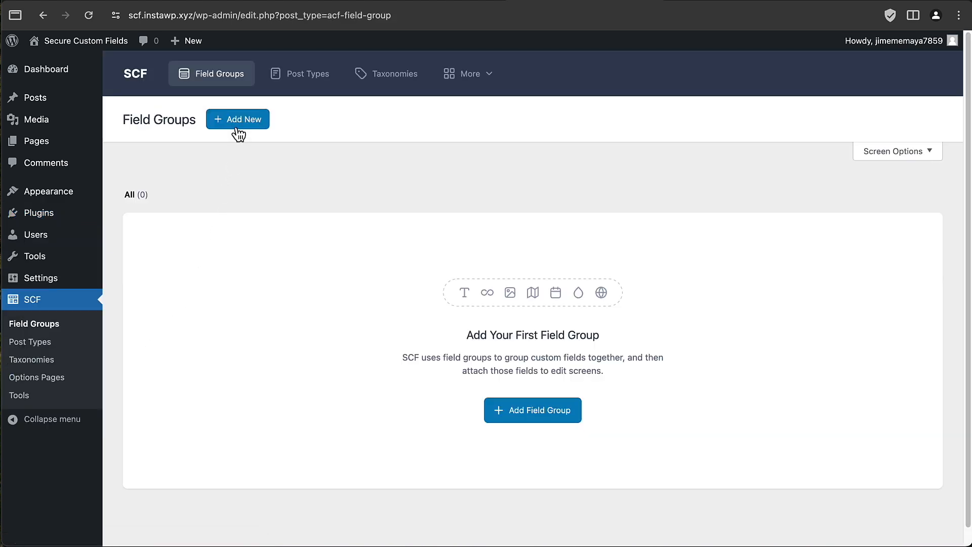
pyautogui.click(237, 119)
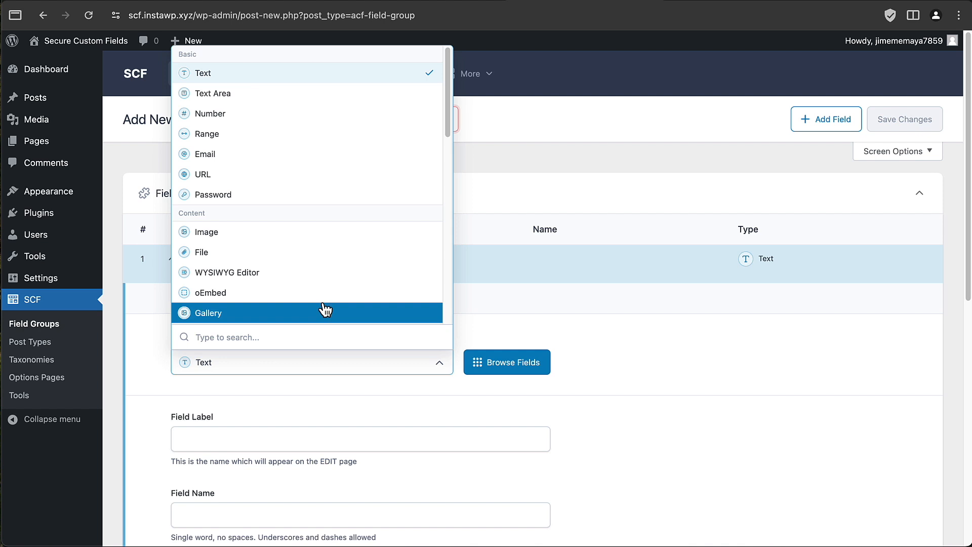
pyautogui.scroll(-3)
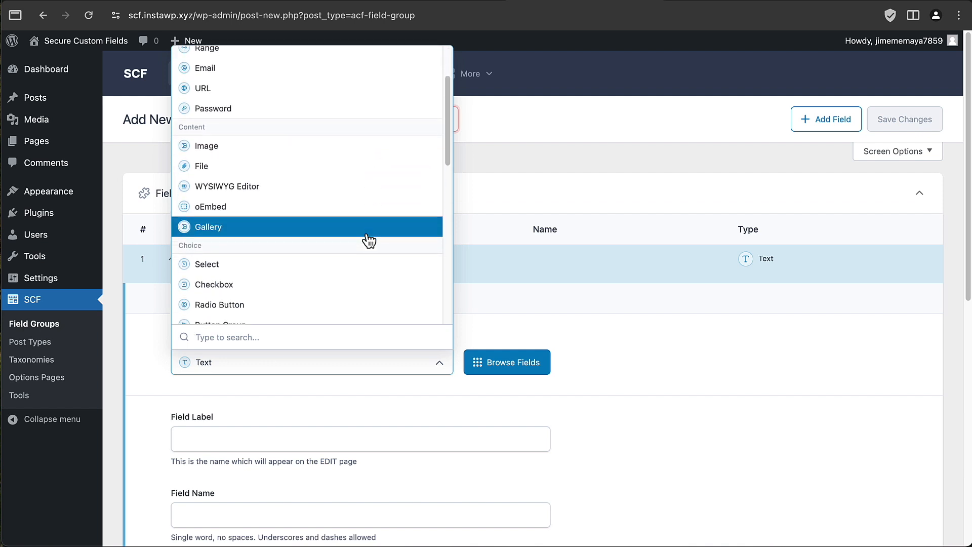
pyautogui.scroll(-3)
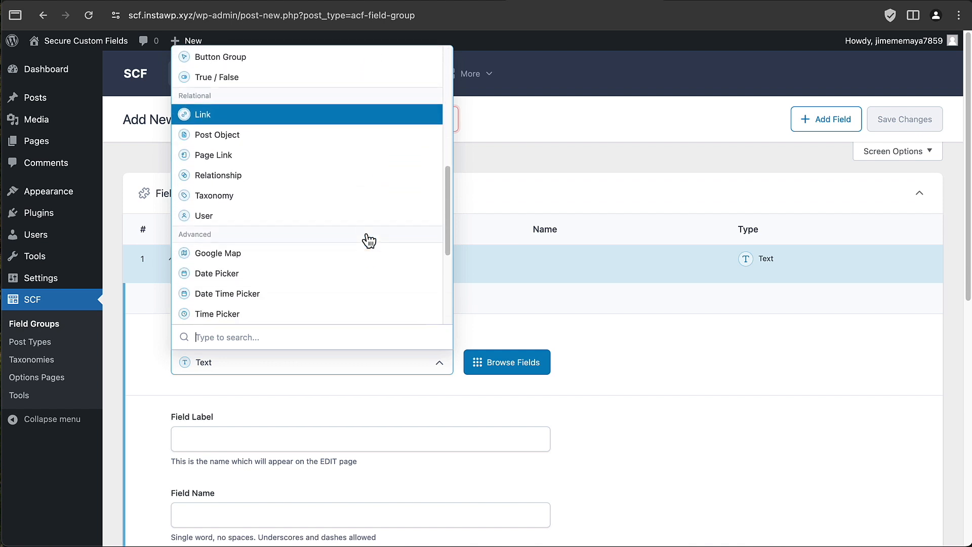
pyautogui.scroll(-3)
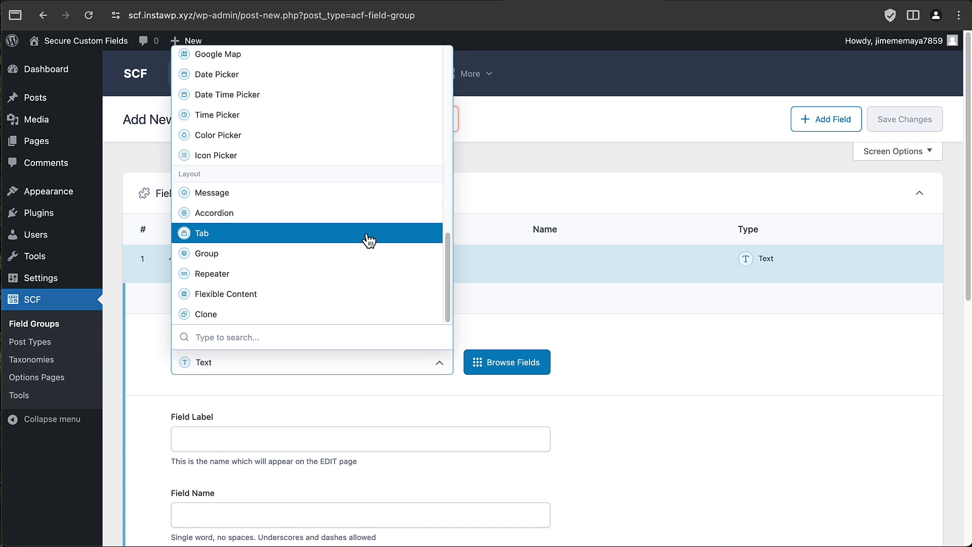
pyautogui.moveTo(217, 294)
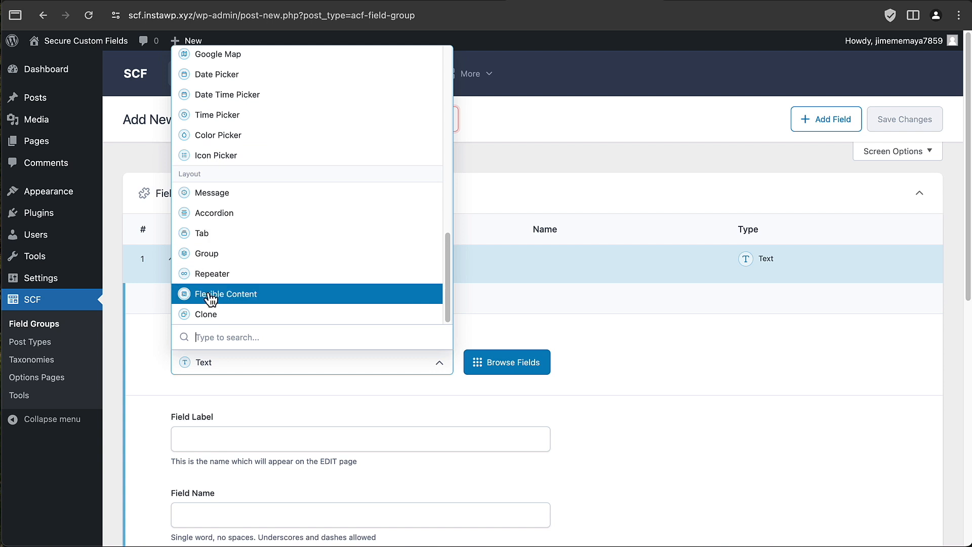
pyautogui.moveTo(214, 273)
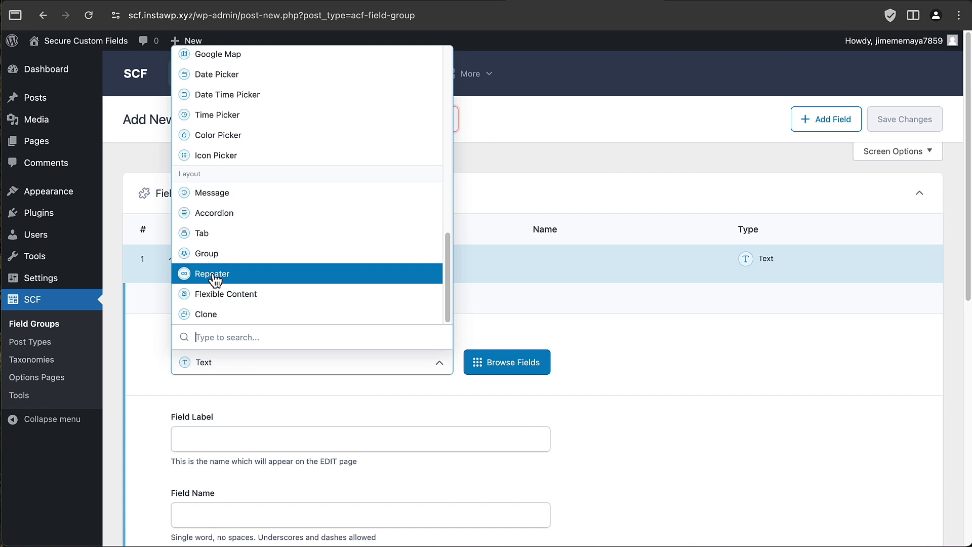
pyautogui.moveTo(239, 293)
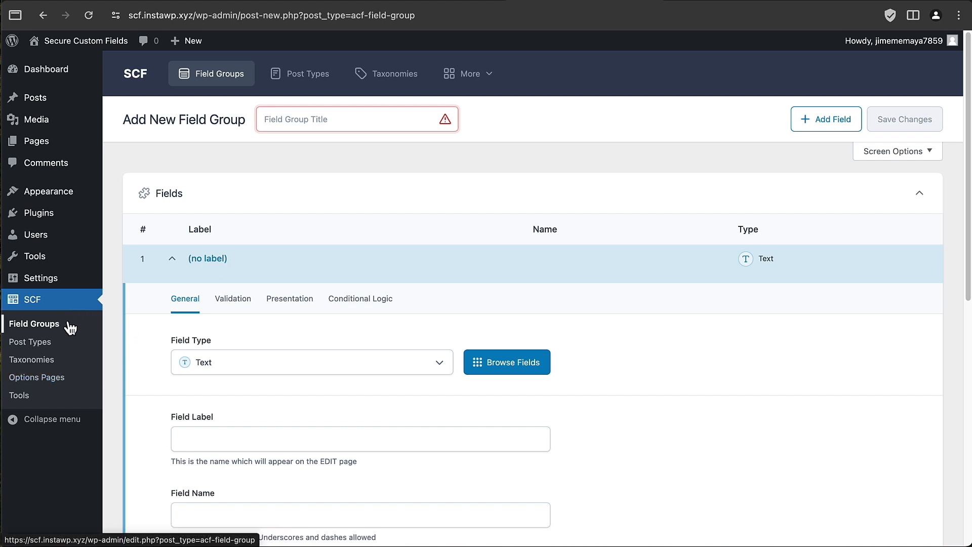
pyautogui.moveTo(89, 321)
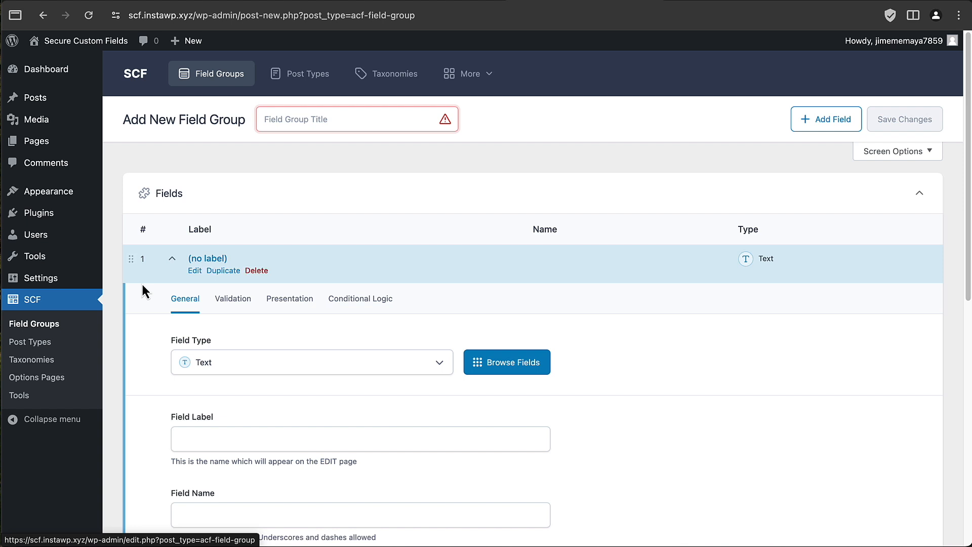
pyautogui.moveTo(135, 73)
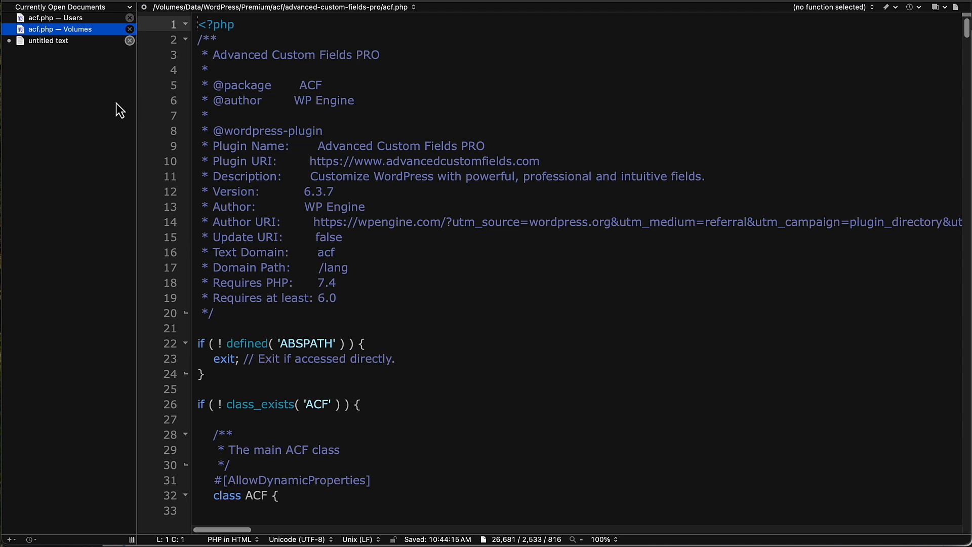
pyautogui.moveTo(525, 71)
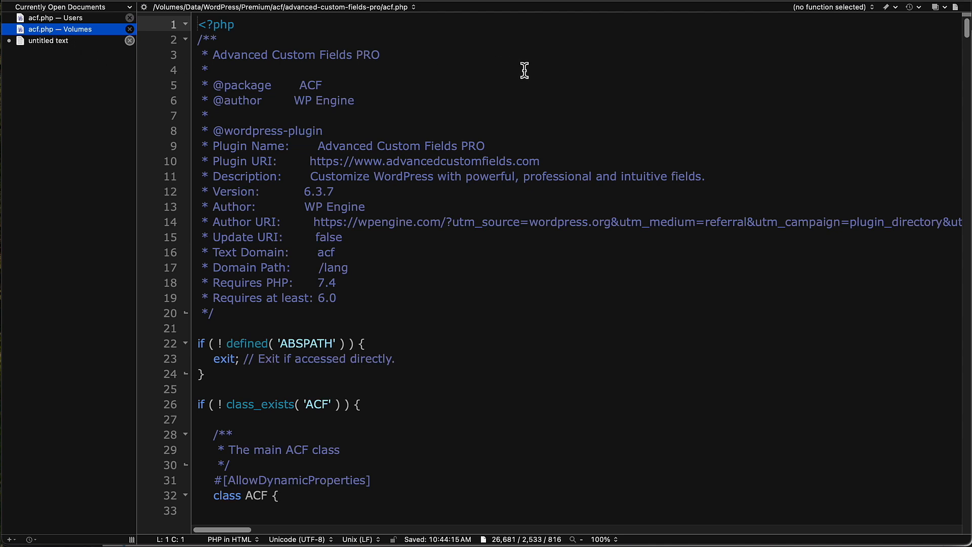
pyautogui.moveTo(502, 71)
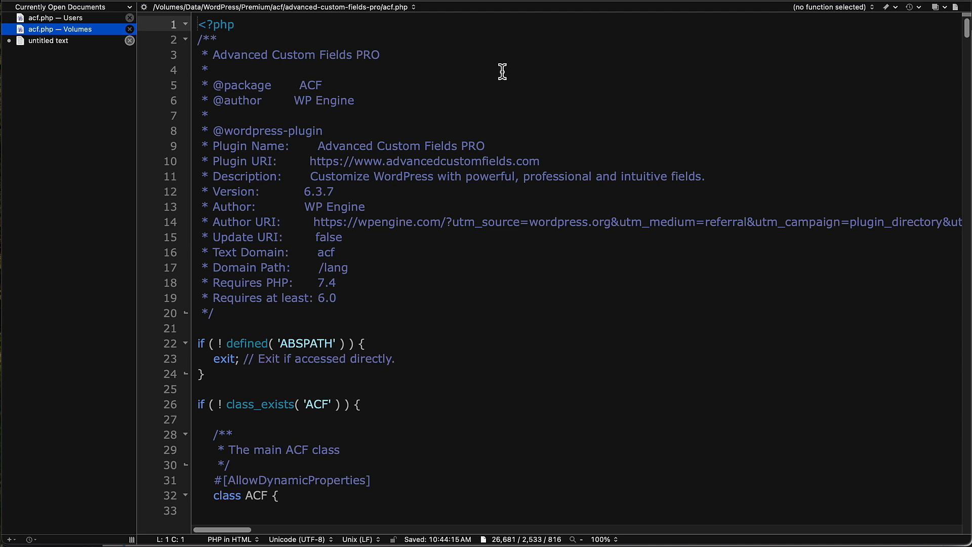
pyautogui.moveTo(355, 61)
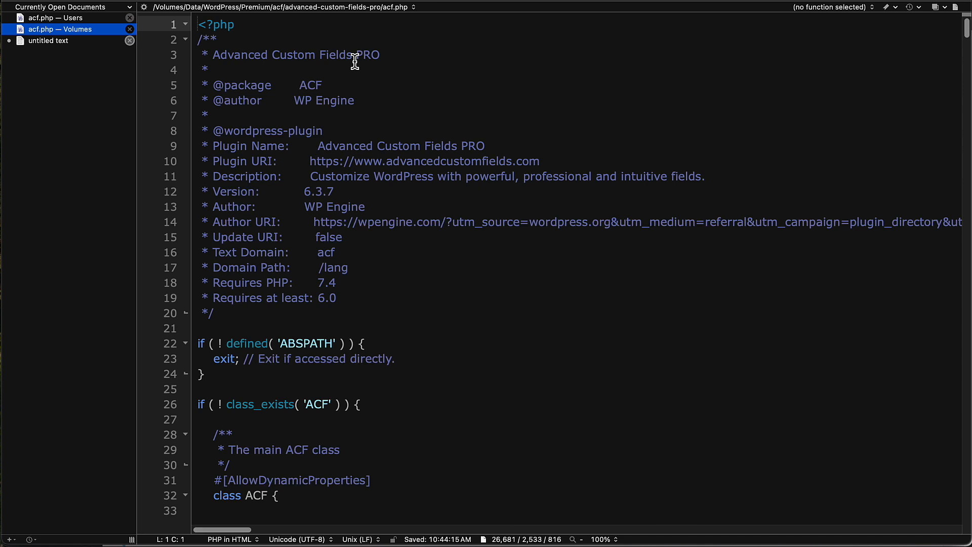
pyautogui.moveTo(372, 61)
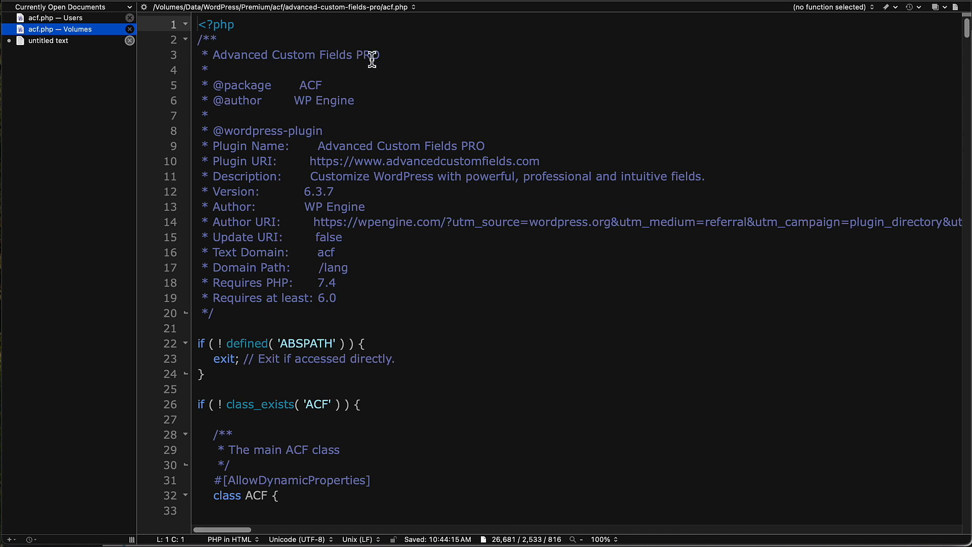
pyautogui.moveTo(275, 96)
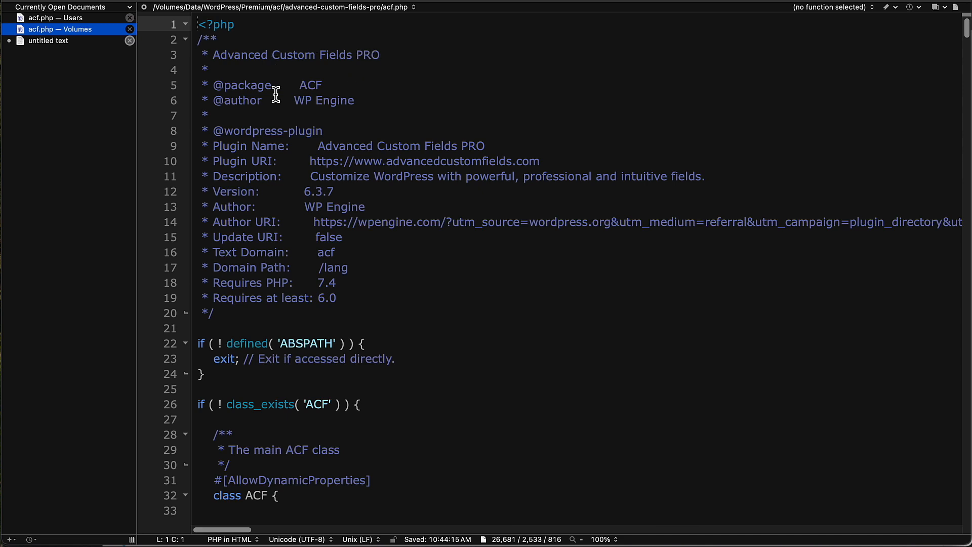
pyautogui.moveTo(357, 101)
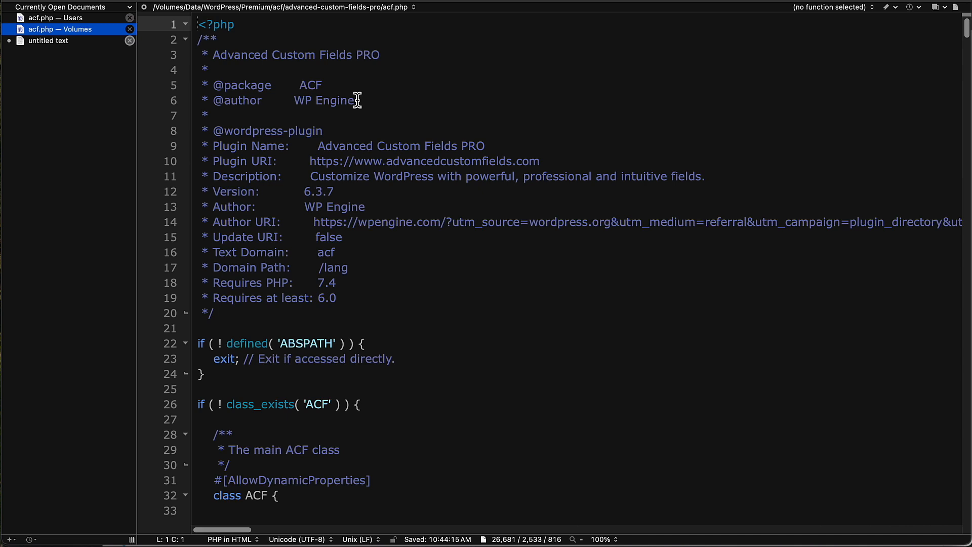
# Step: Scroll ACF PRO's acf.php to the include section with the WPE update system block (lines 222–254)
pyautogui.scroll(-3)
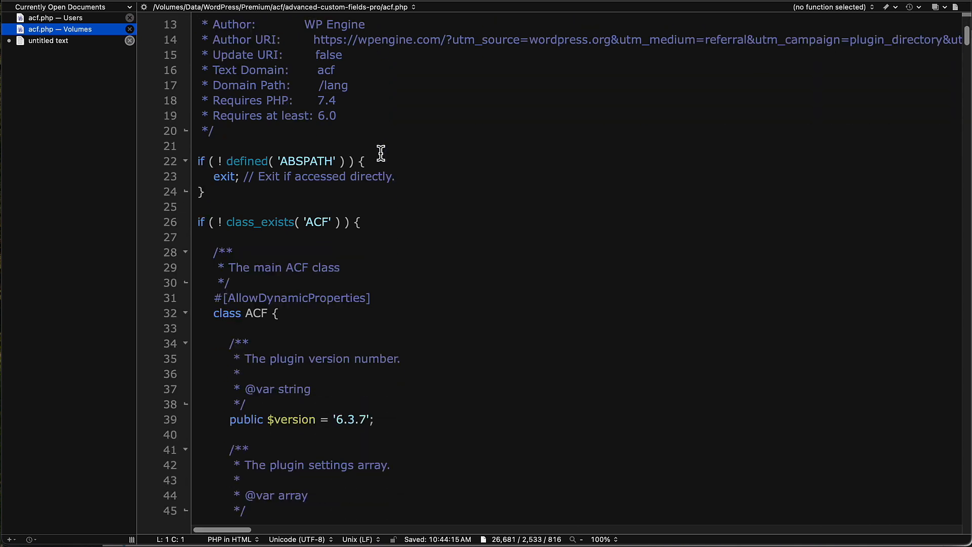
pyautogui.scroll(-3)
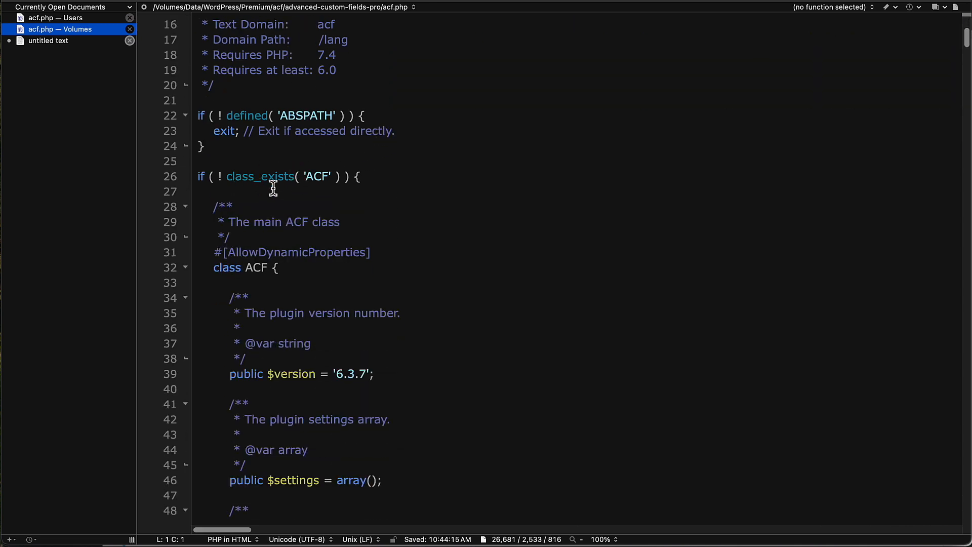
pyautogui.moveTo(284, 181)
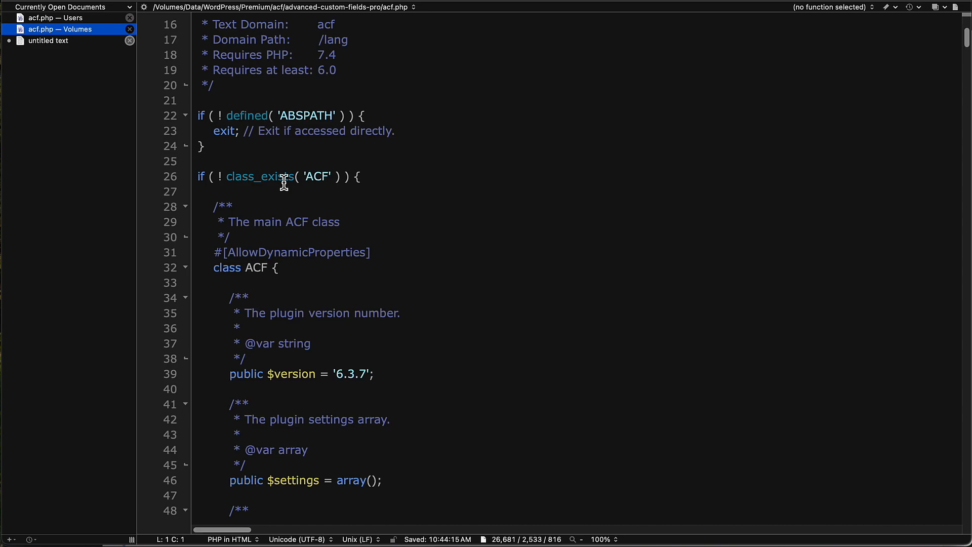
pyautogui.moveTo(968, 44)
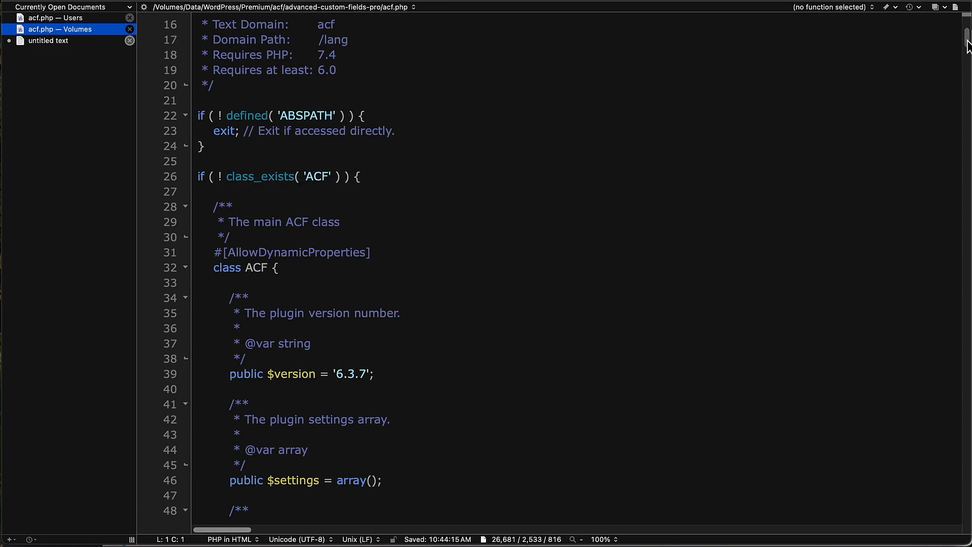
pyautogui.scroll(-3)
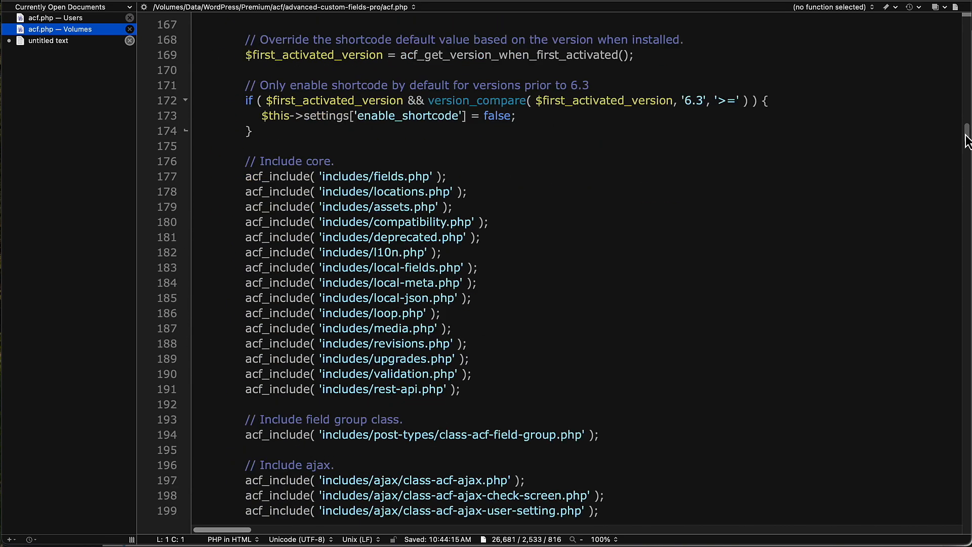
pyautogui.scroll(-3)
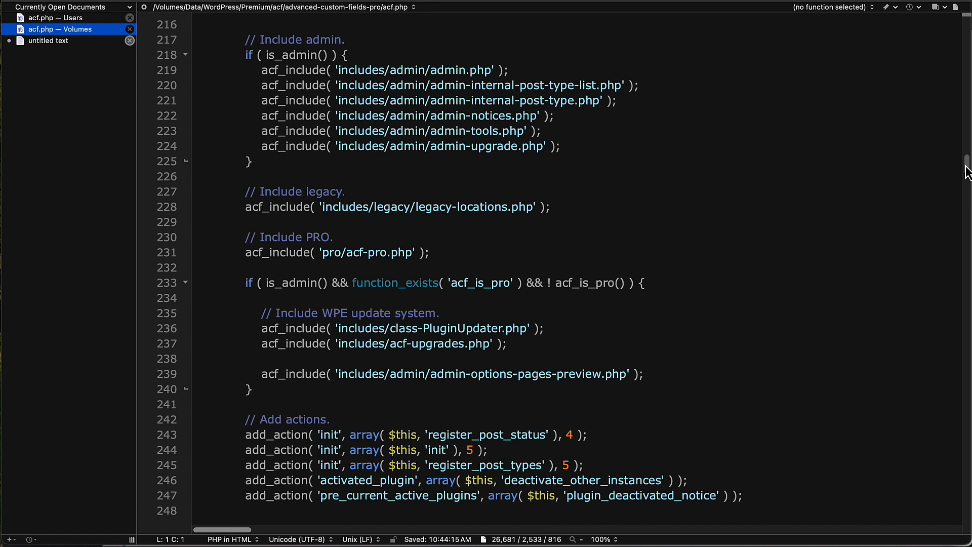
pyautogui.scroll(-3)
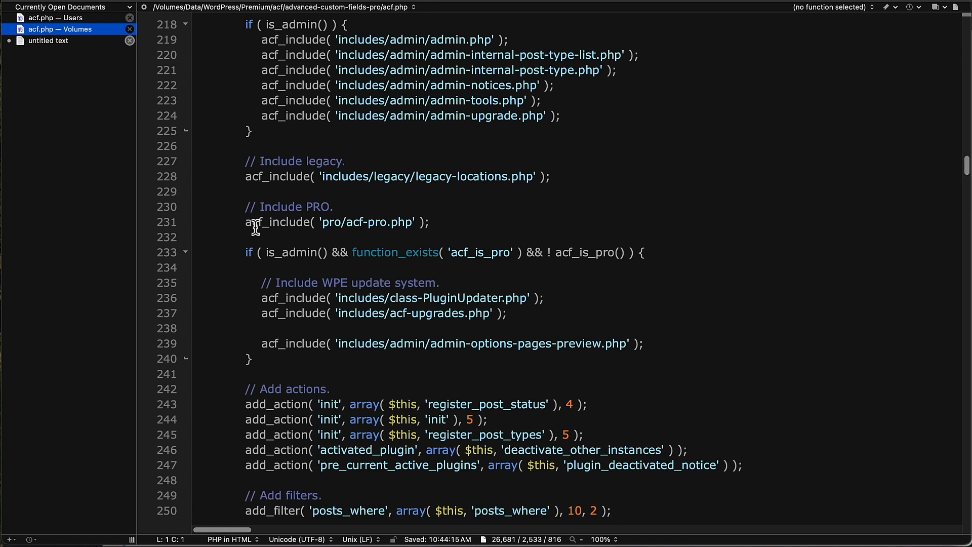
pyautogui.scroll(-3)
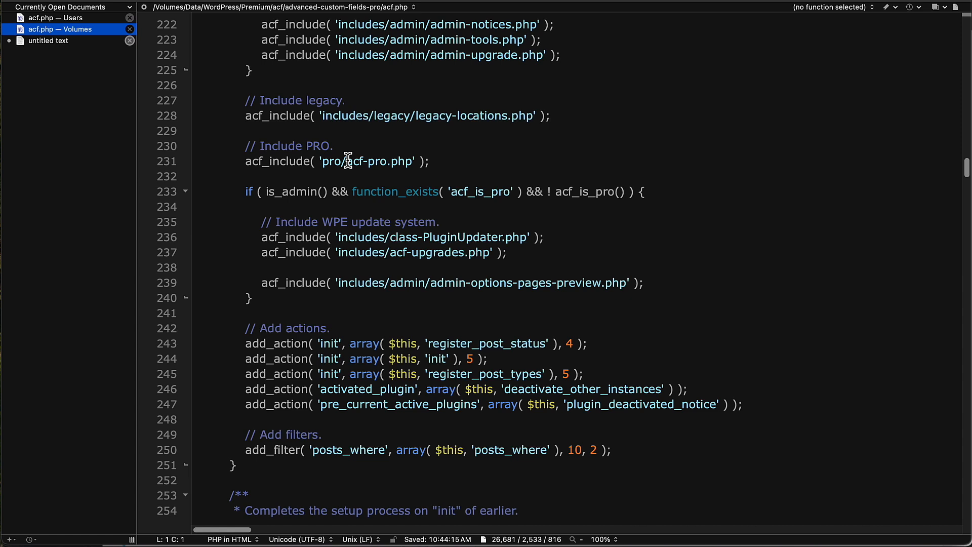
pyautogui.moveTo(341, 191)
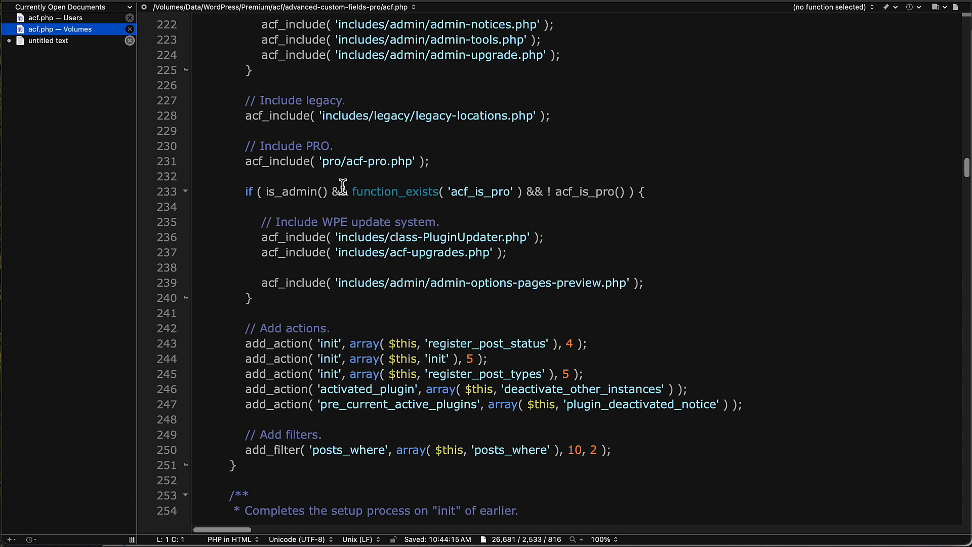
pyautogui.moveTo(330, 201)
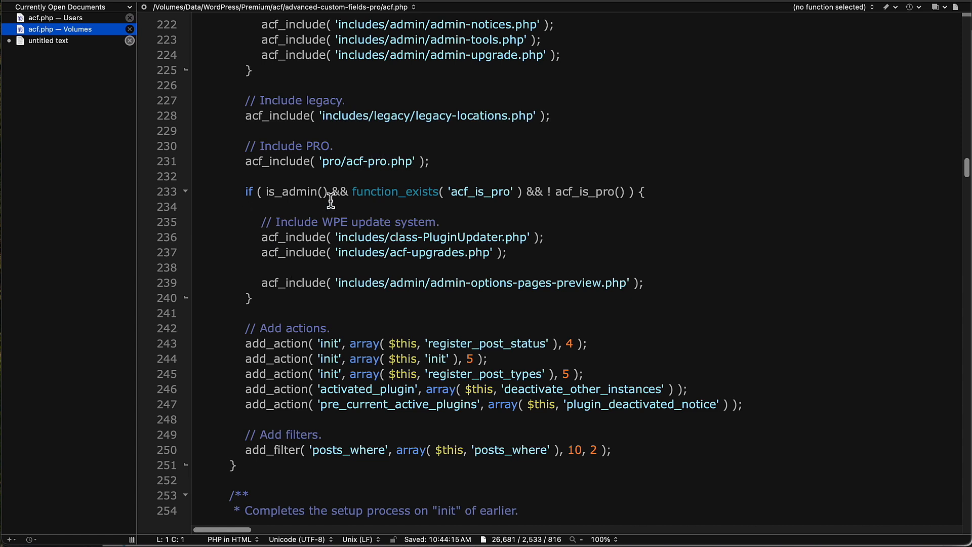
pyautogui.moveTo(426, 237)
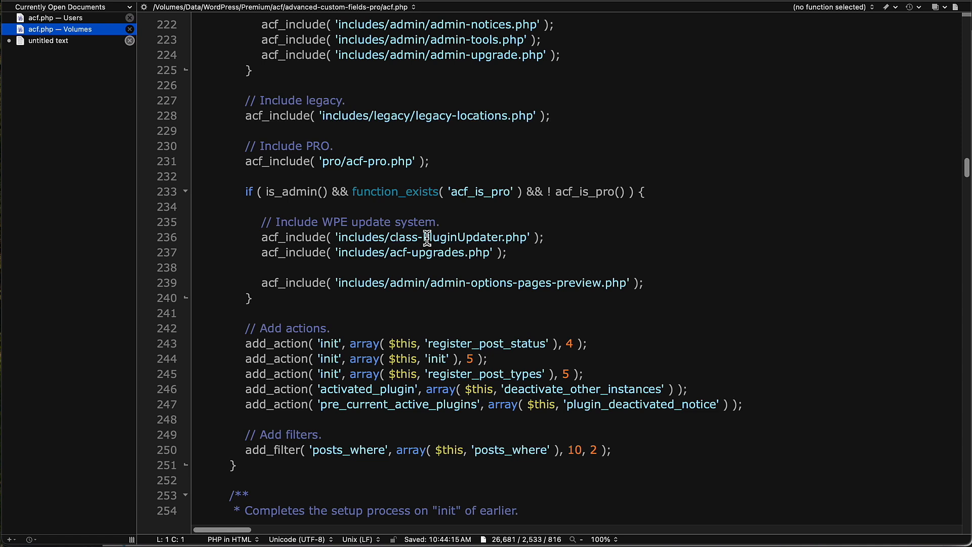
pyautogui.moveTo(346, 225)
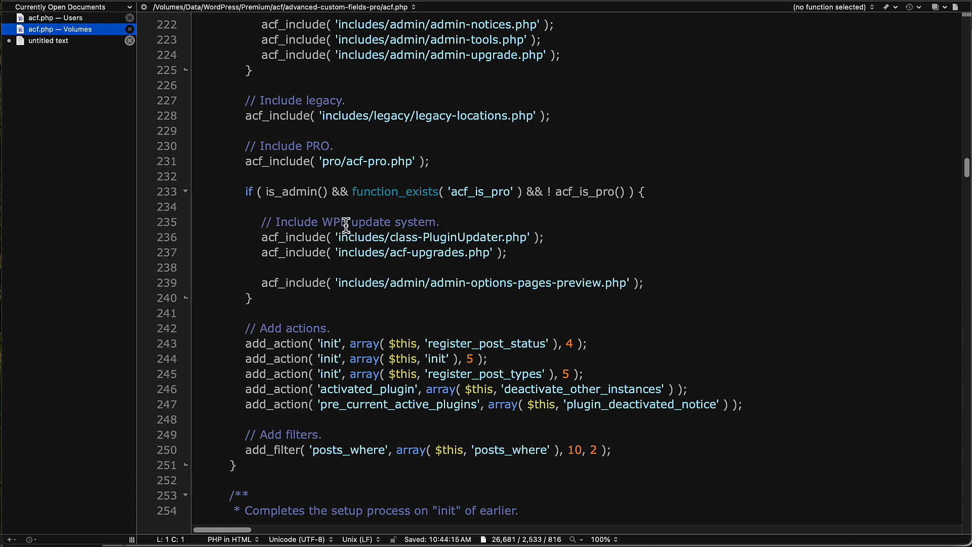
pyautogui.moveTo(385, 223)
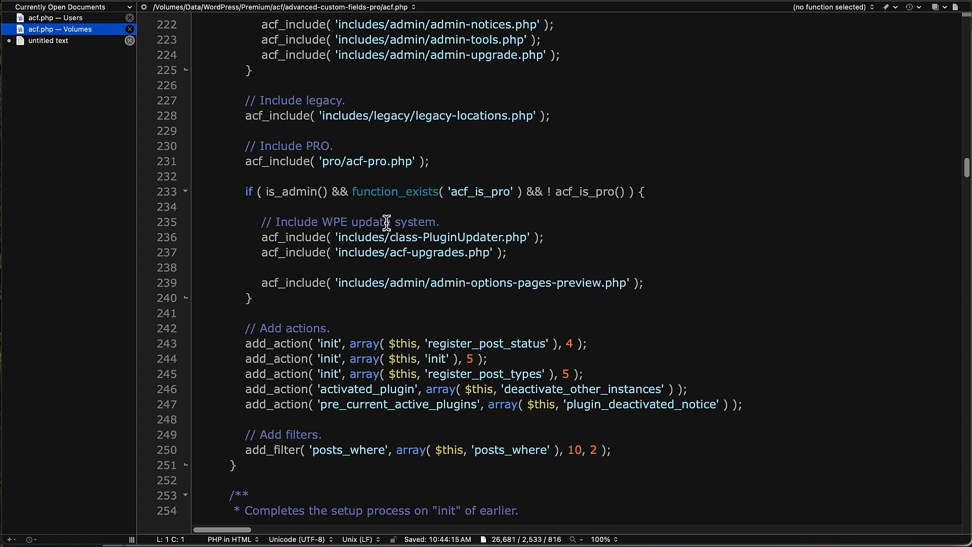
pyautogui.moveTo(386, 252)
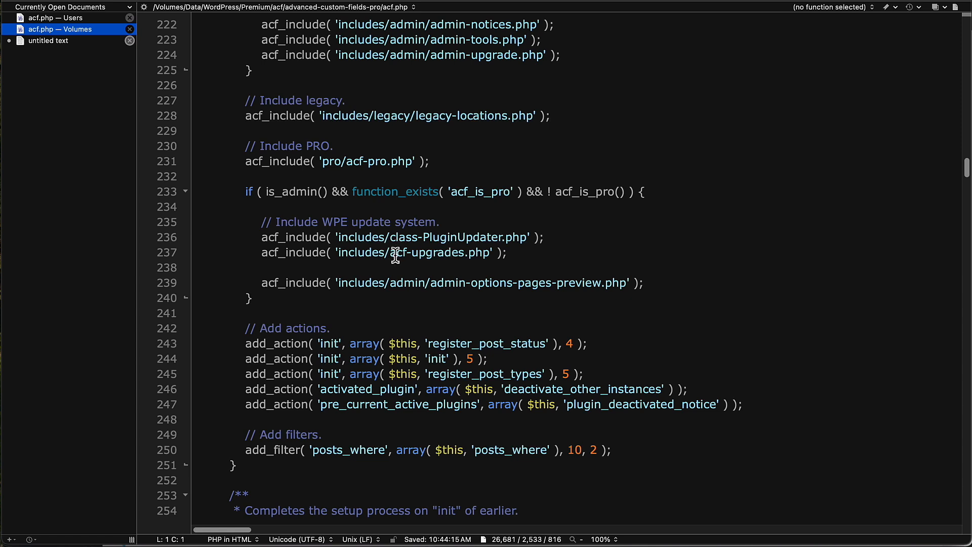
pyautogui.moveTo(436, 257)
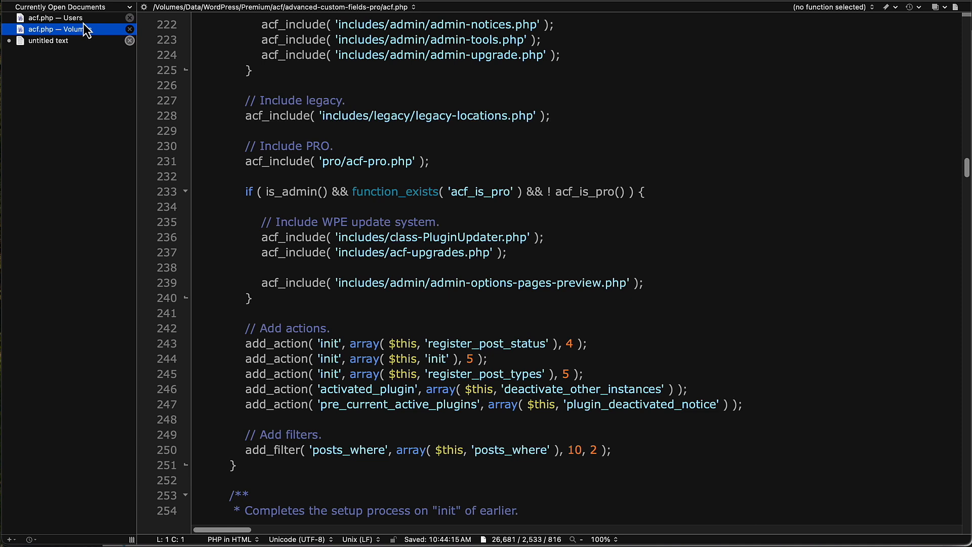
# Step: Switch to the Secure Custom Fields acf.php showing version 6.4.1-beta2
pyautogui.click(55, 17)
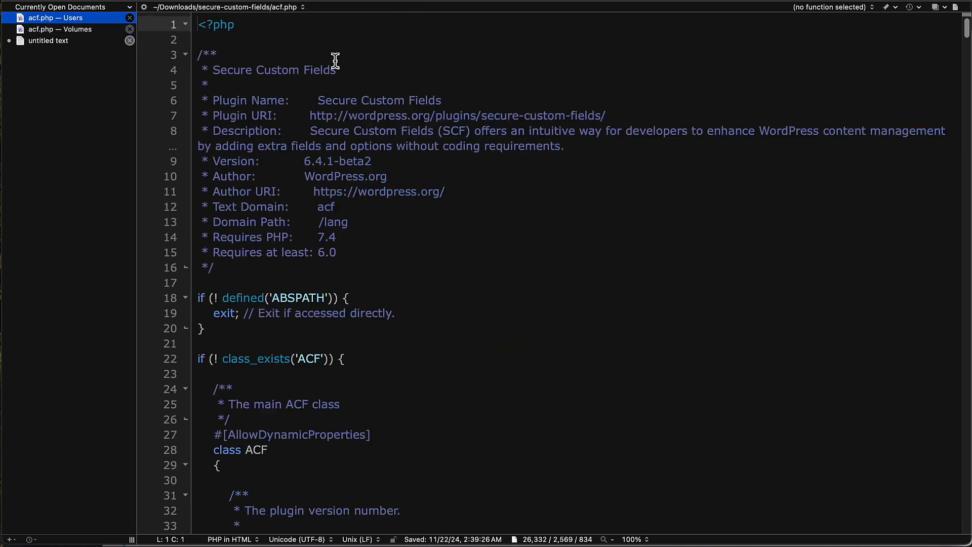
pyautogui.moveTo(106, 49)
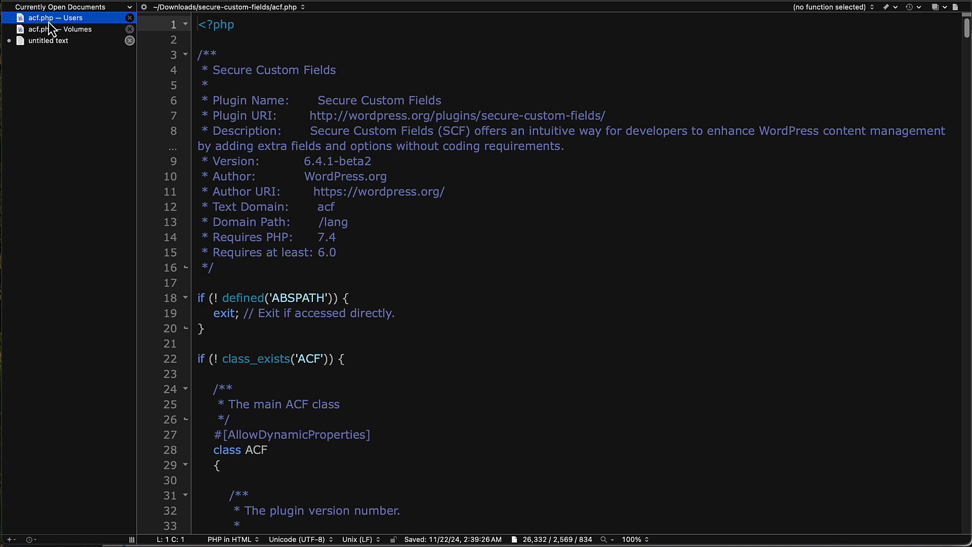
pyautogui.moveTo(87, 30)
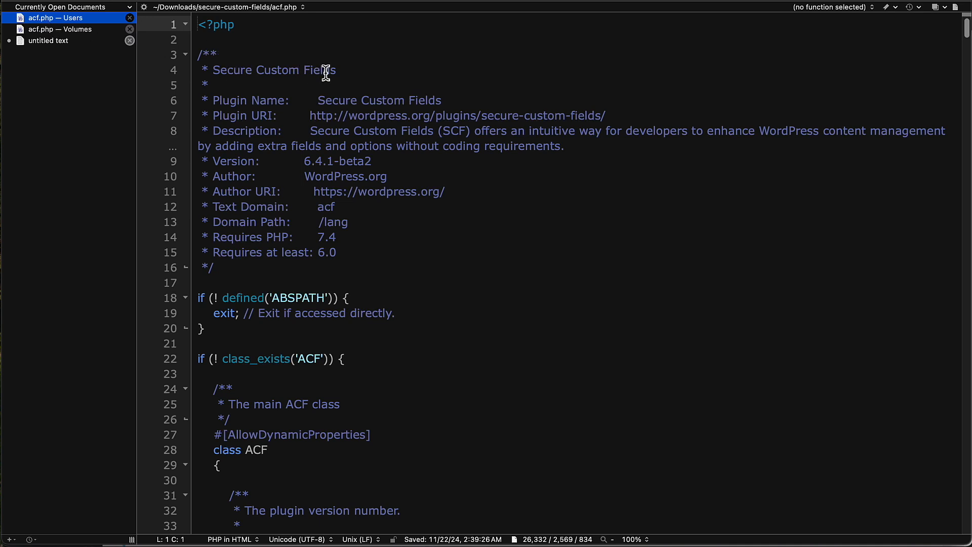
pyautogui.moveTo(245, 76)
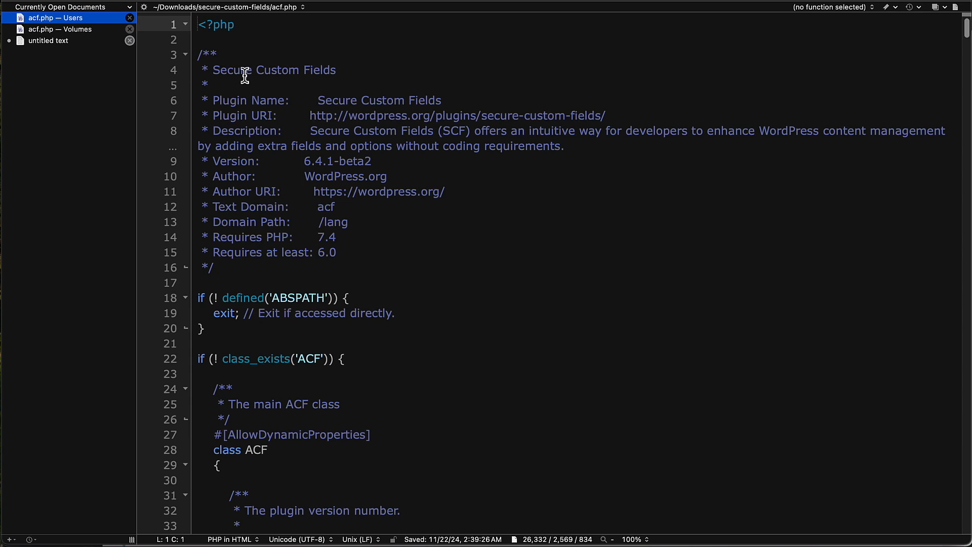
pyautogui.moveTo(328, 73)
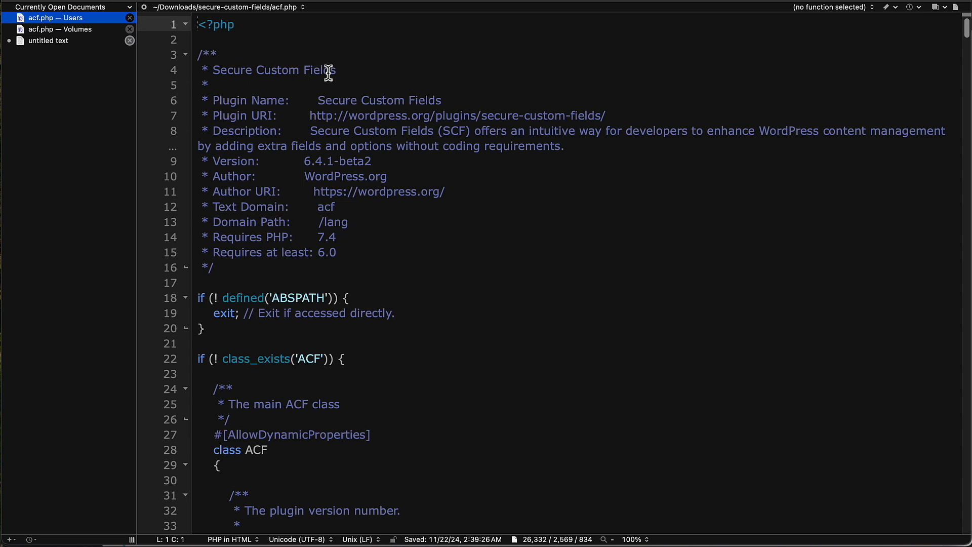
pyautogui.moveTo(325, 131)
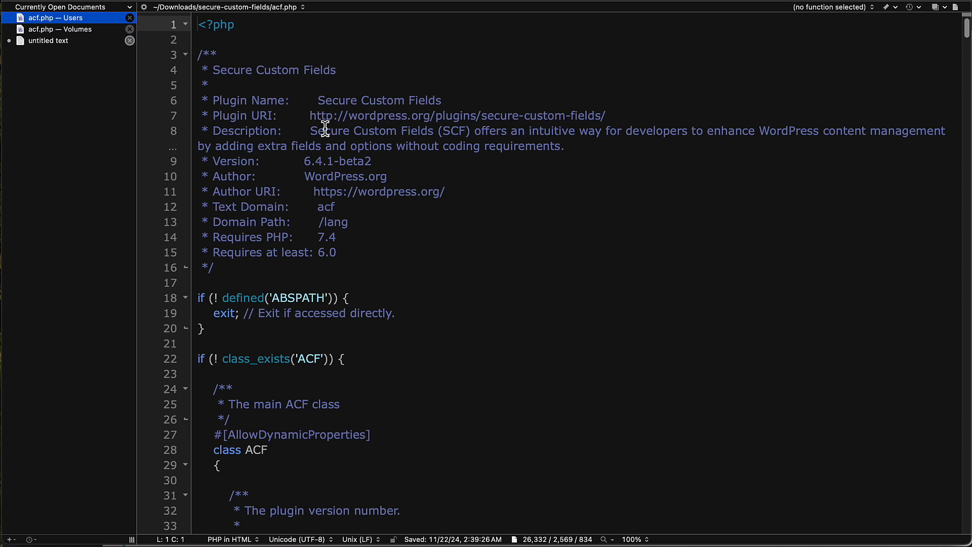
pyautogui.moveTo(396, 176)
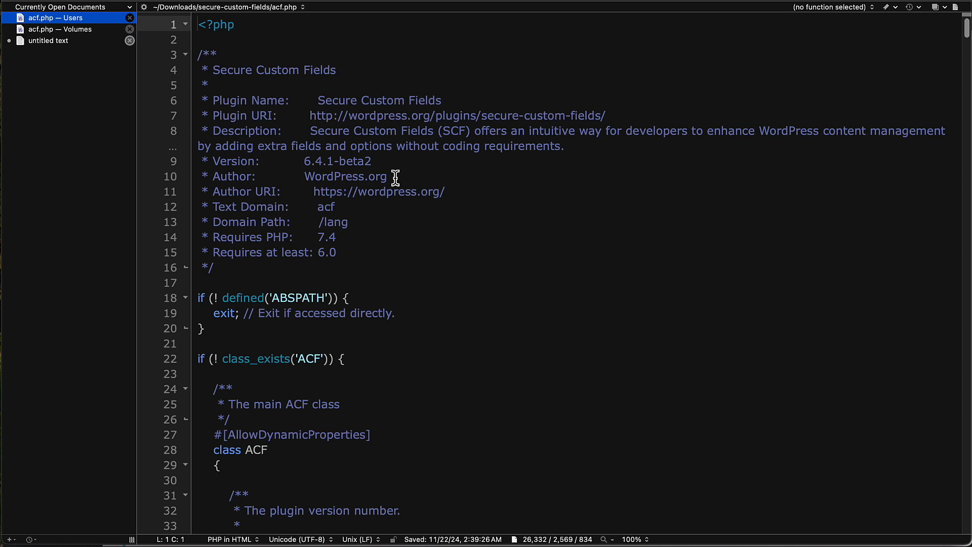
pyautogui.moveTo(389, 174)
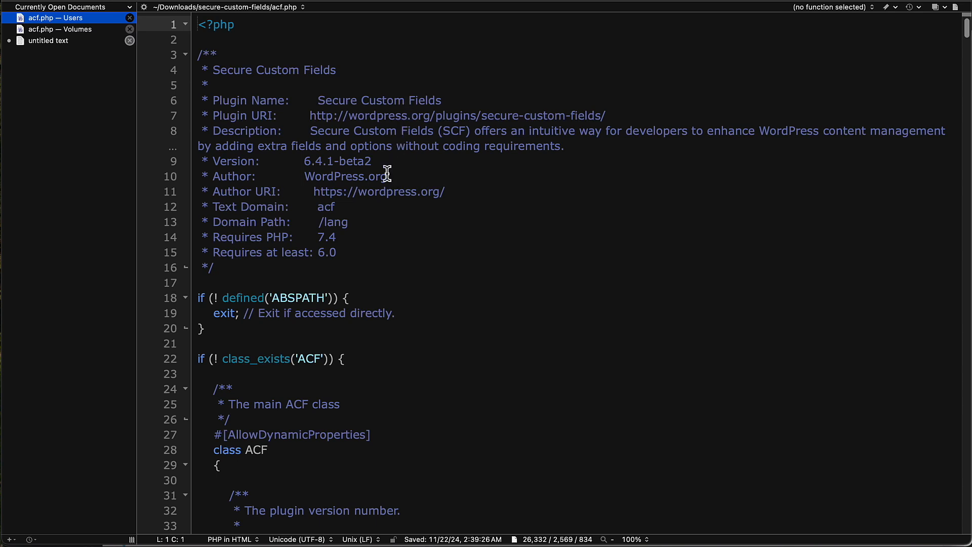
pyautogui.moveTo(384, 161)
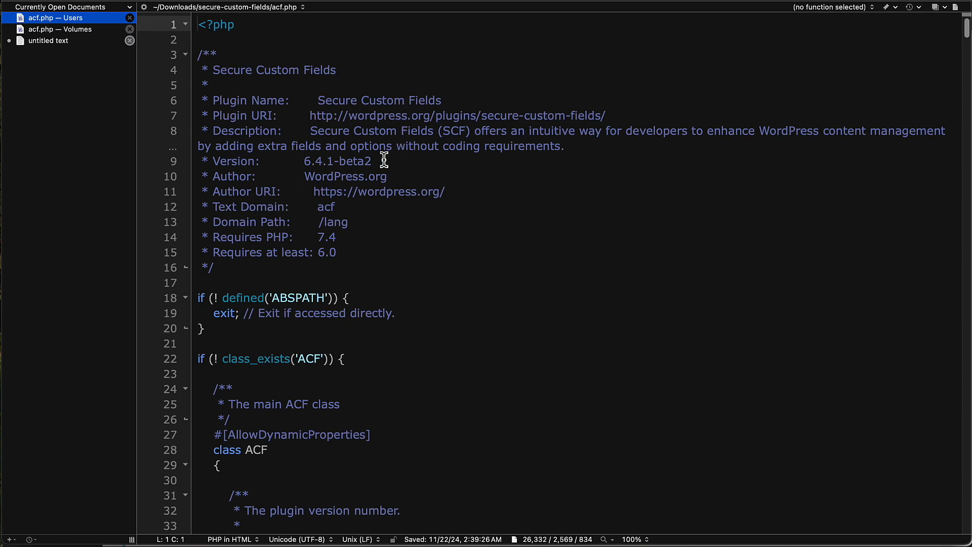
pyautogui.moveTo(396, 158)
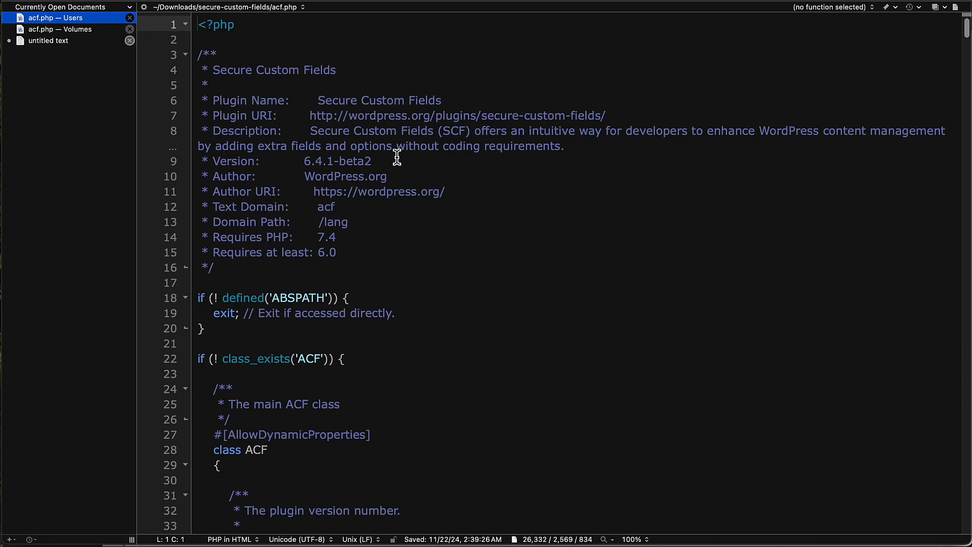
pyautogui.moveTo(350, 155)
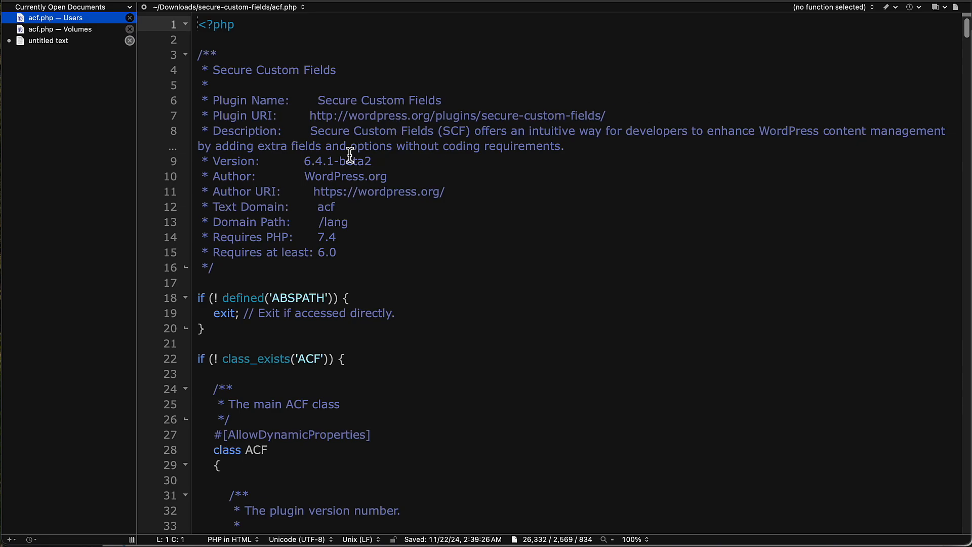
pyautogui.moveTo(966, 32)
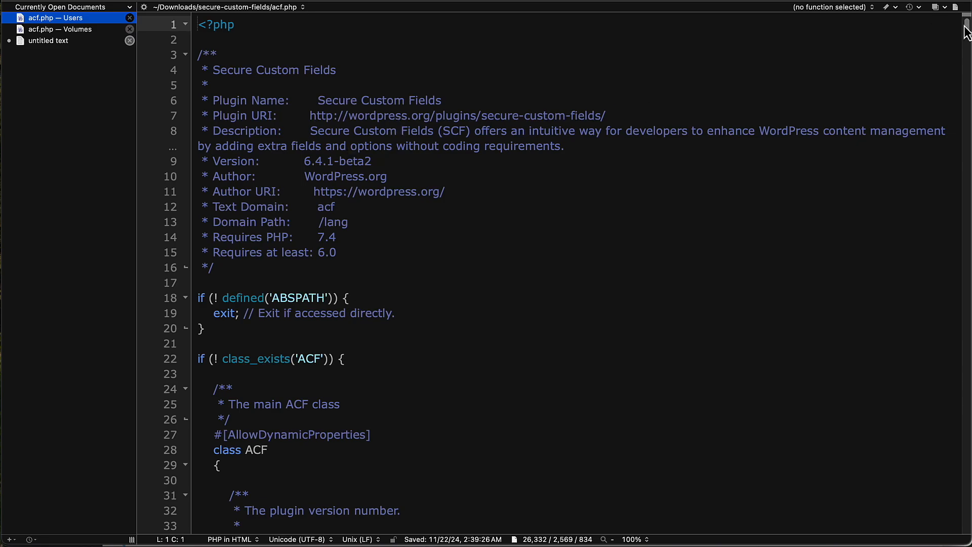
# Step: Scroll the Secure Custom Fields acf.php to its include and actions section around line 230
pyautogui.scroll(-3)
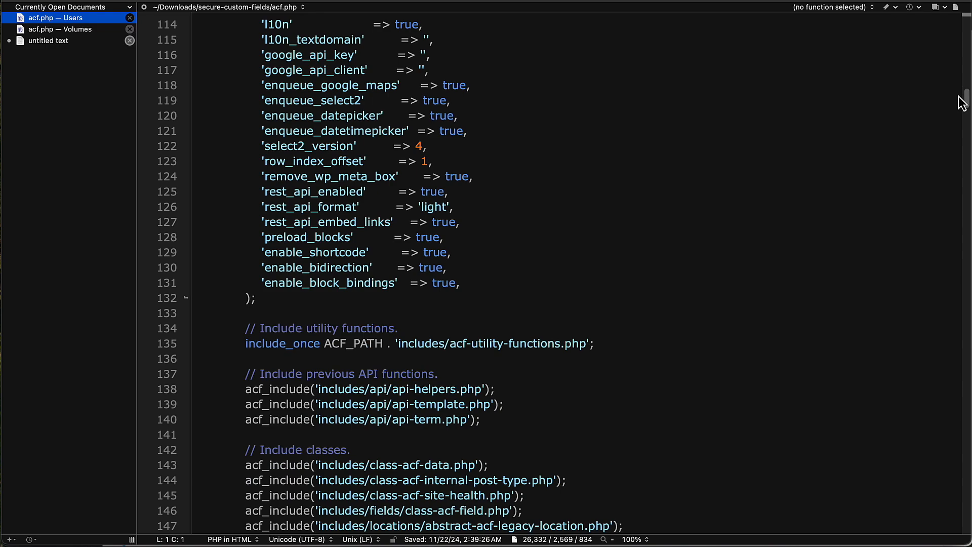
pyautogui.scroll(-3)
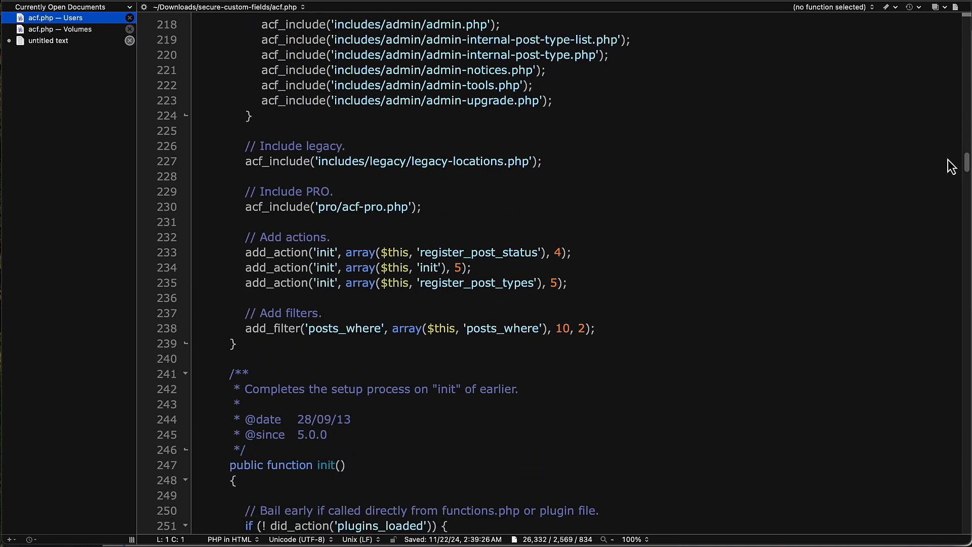
pyautogui.scroll(-3)
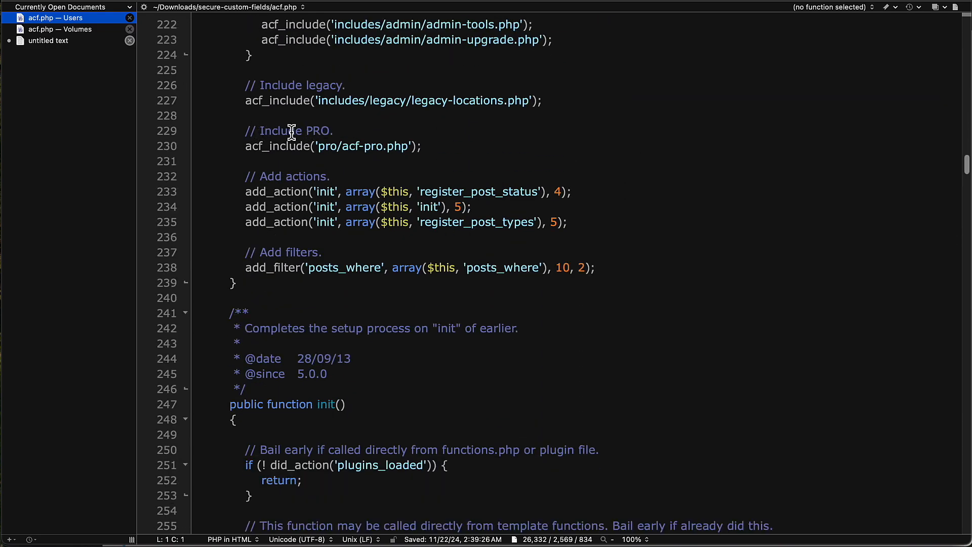
pyautogui.moveTo(313, 164)
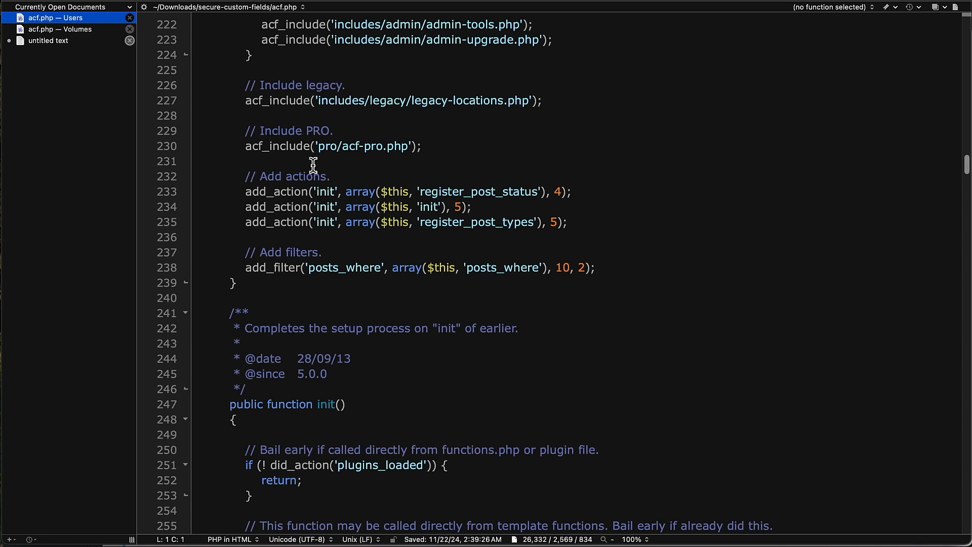
pyautogui.moveTo(300, 172)
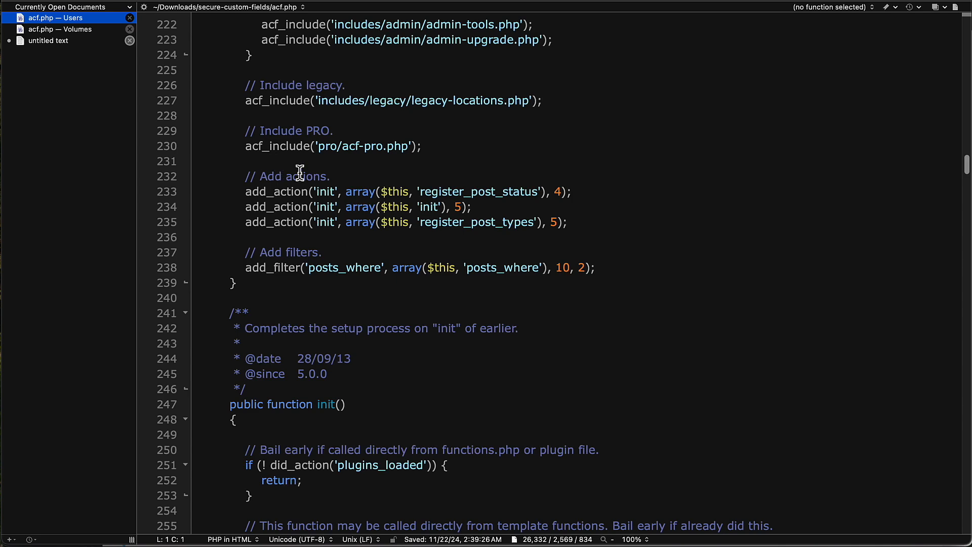
# Step: Compare with ACF PRO's include section containing the WPE update-system block, then return to SCF's
pyautogui.click(60, 29)
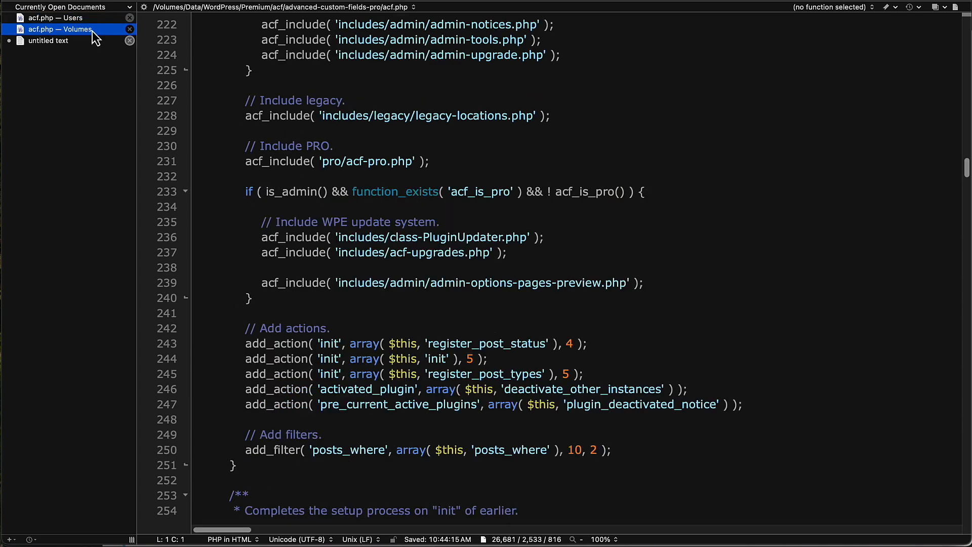
pyautogui.moveTo(261, 253)
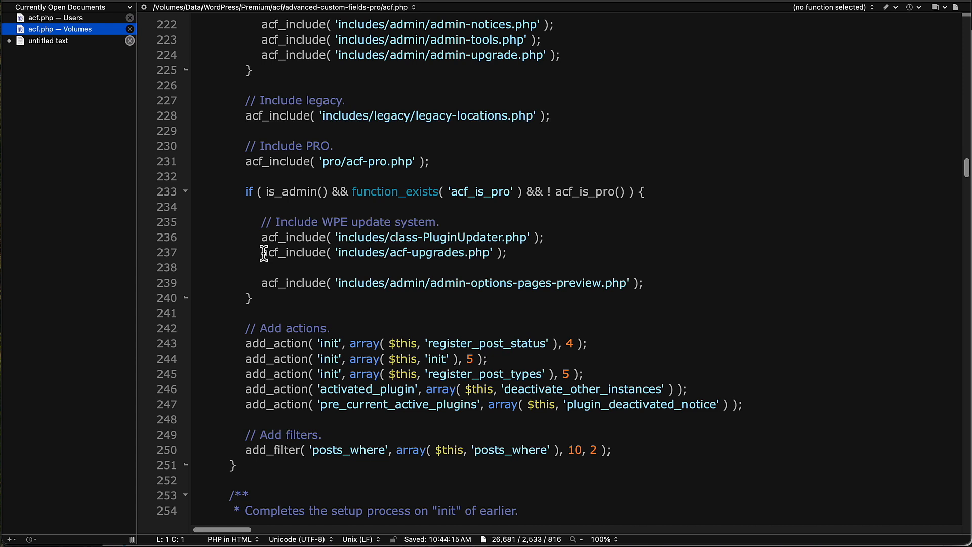
pyautogui.moveTo(263, 307)
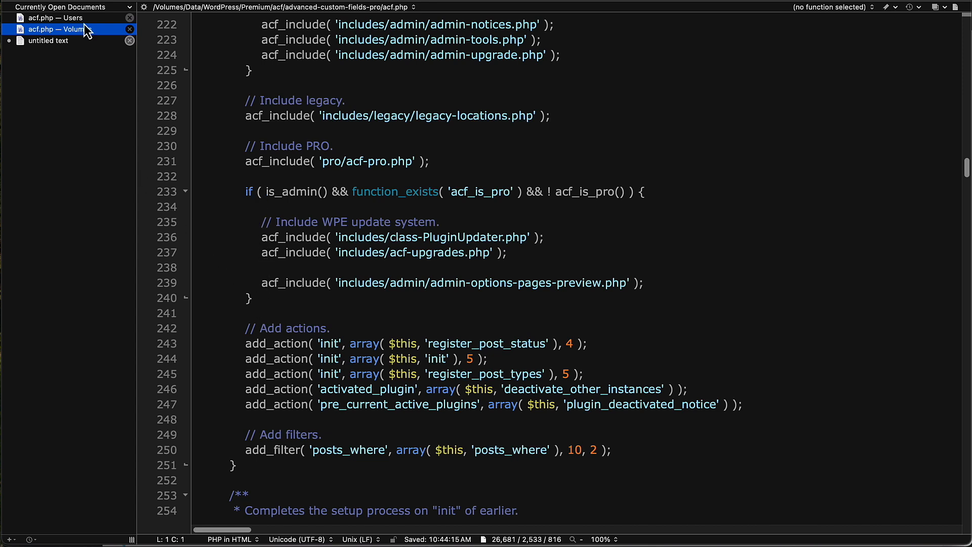
pyautogui.click(55, 17)
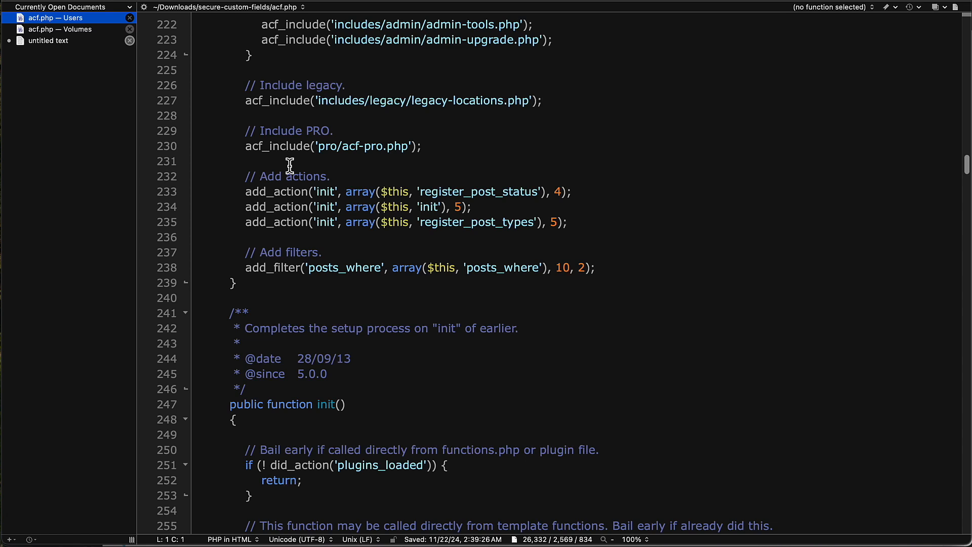
pyautogui.moveTo(263, 160)
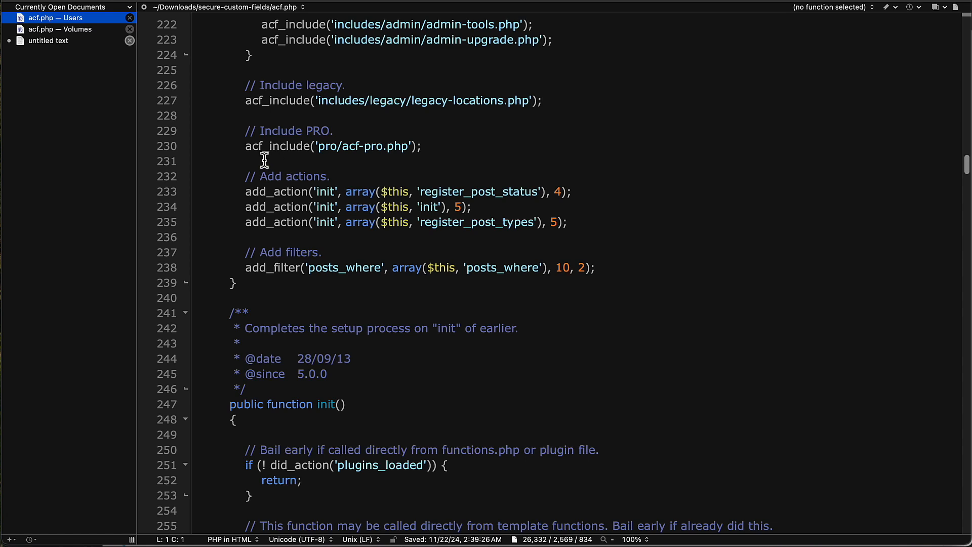